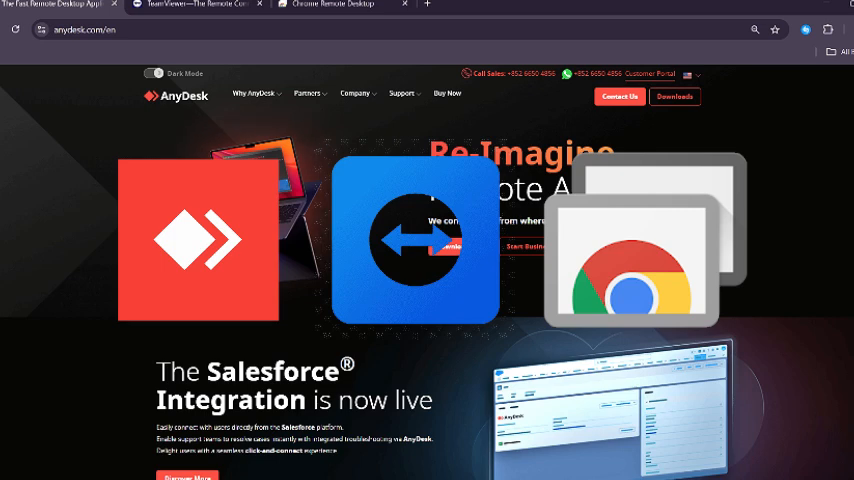
{"action": "mouse_move", "coordinate": [208, 112]}
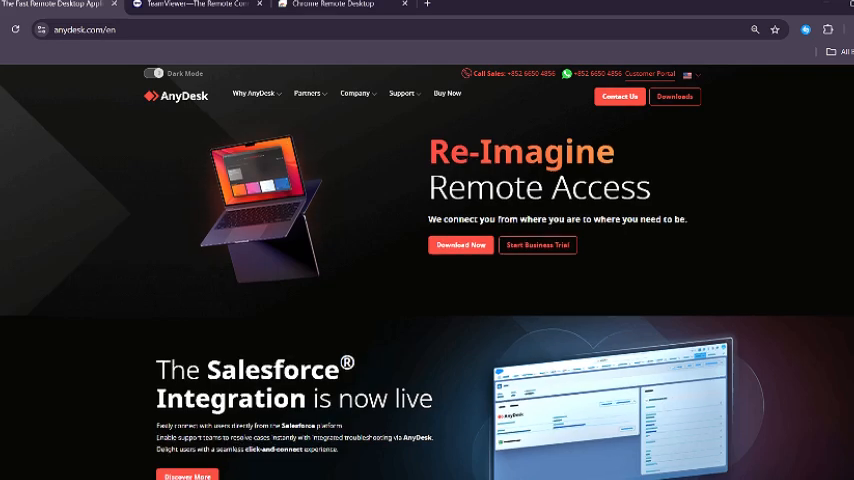
Step: Switch to the TeamViewer tab showing its 'Now smarter with AI' homepage headline
{"action": "scroll", "scroll_direction": "down", "scroll_amount": 3}
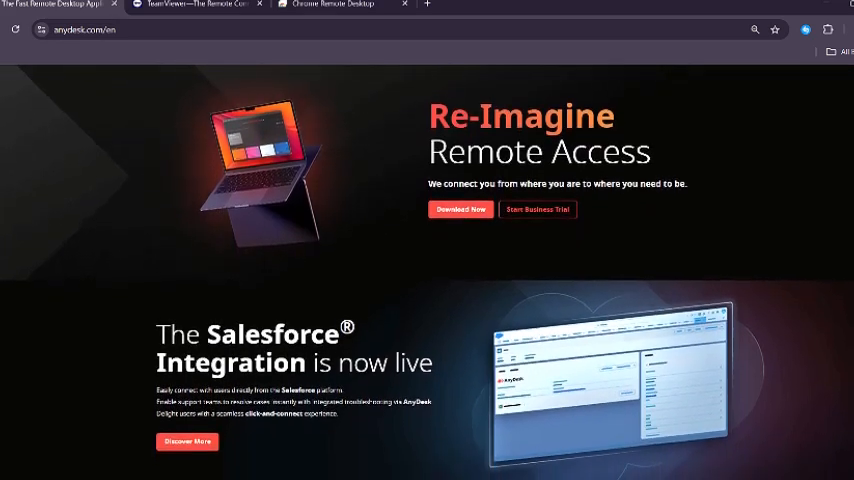
{"action": "scroll", "scroll_direction": "down", "scroll_amount": 3}
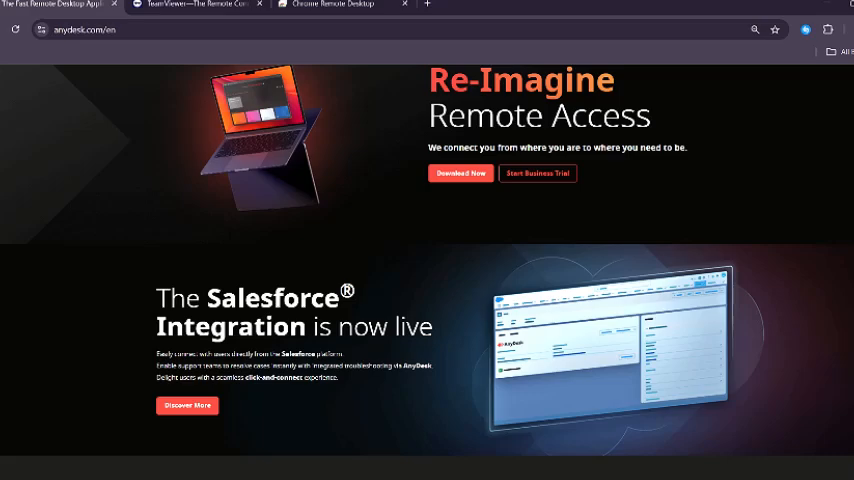
{"action": "left_click", "coordinate": [196, 6]}
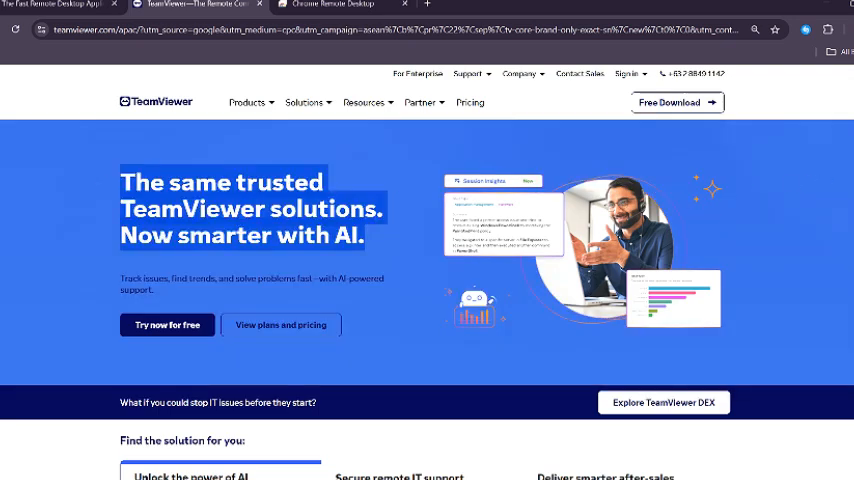
Step: Switch to the Chrome Remote Desktop tab and read down to 'It's fast and simple'
{"action": "left_click", "coordinate": [344, 6]}
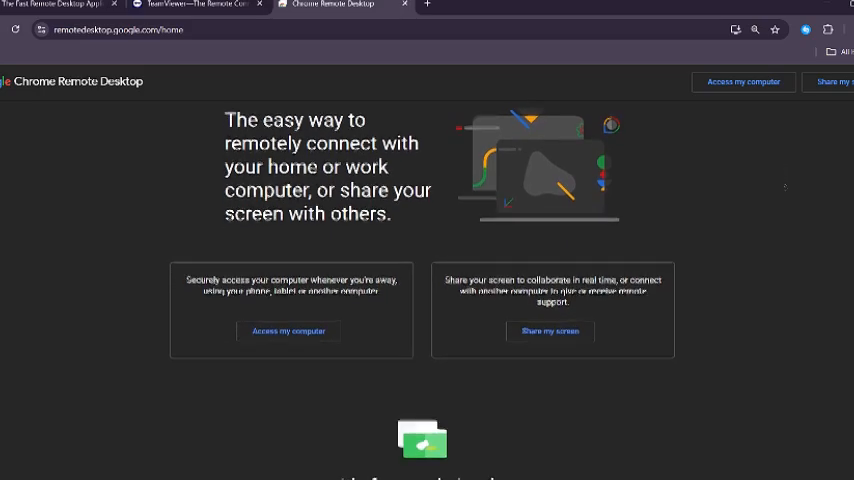
{"action": "scroll", "scroll_direction": "down", "scroll_amount": 3}
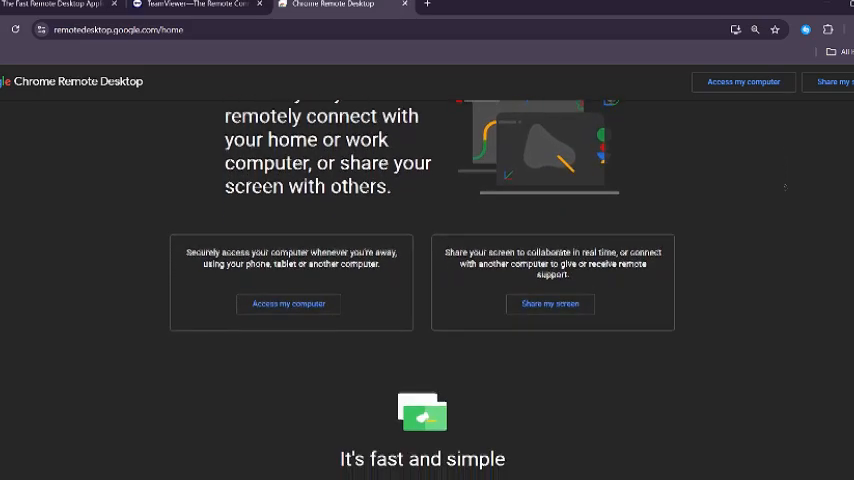
{"action": "scroll", "scroll_direction": "down", "scroll_amount": 3}
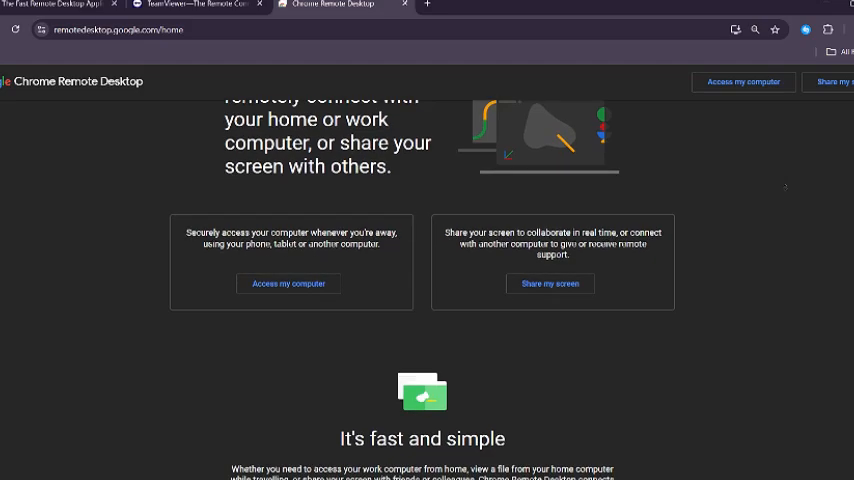
{"action": "scroll", "scroll_direction": "down", "scroll_amount": 3}
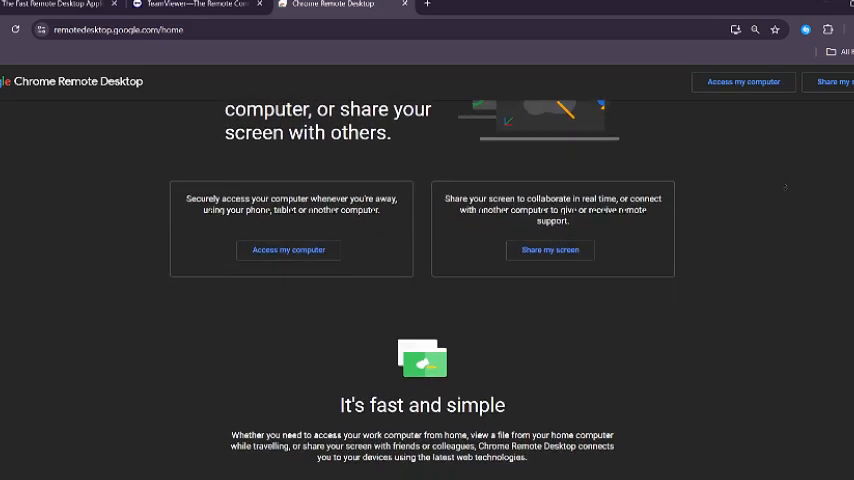
{"action": "scroll", "scroll_direction": "down", "scroll_amount": 3}
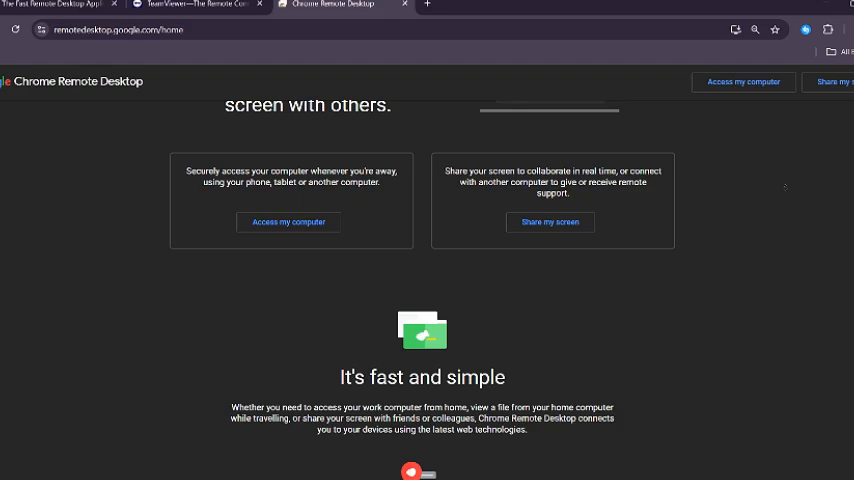
Step: Return to the AnyDesk tab and scroll past Salesforce Integration to the customer logos
{"action": "left_click", "coordinate": [60, 8]}
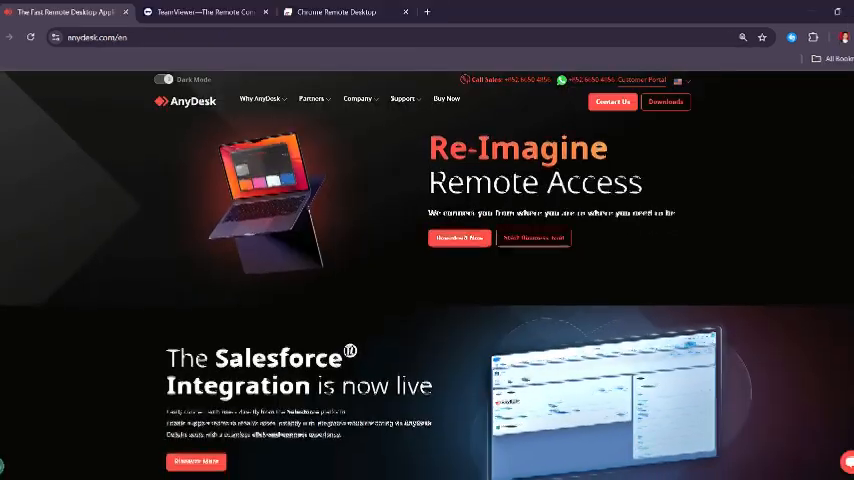
{"action": "scroll", "scroll_direction": "down", "scroll_amount": 3}
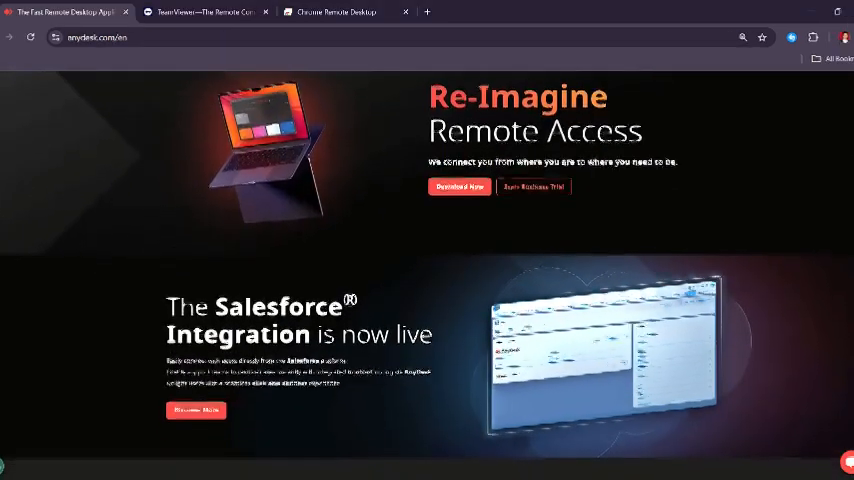
{"action": "scroll", "scroll_direction": "down", "scroll_amount": 3}
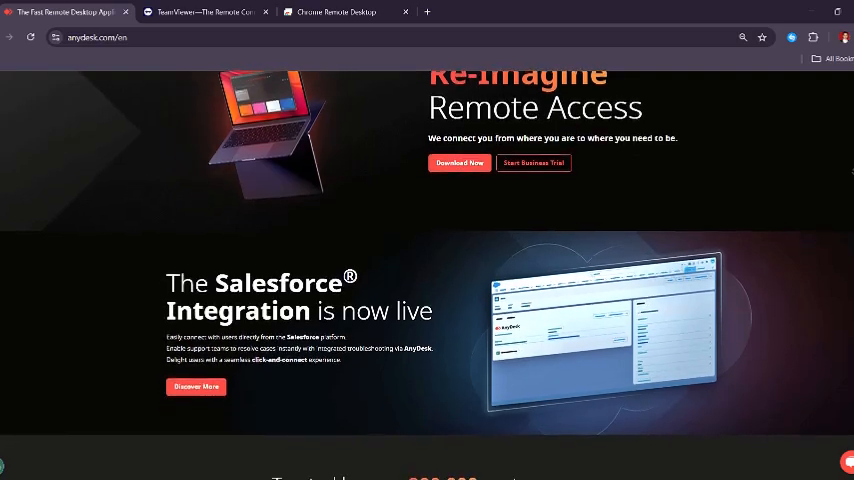
{"action": "scroll", "scroll_direction": "down", "scroll_amount": 3}
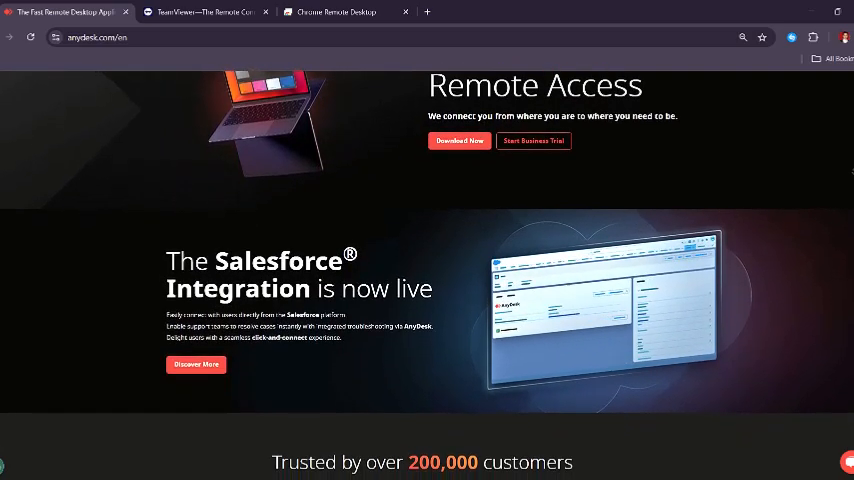
{"action": "scroll", "scroll_direction": "down", "scroll_amount": 3}
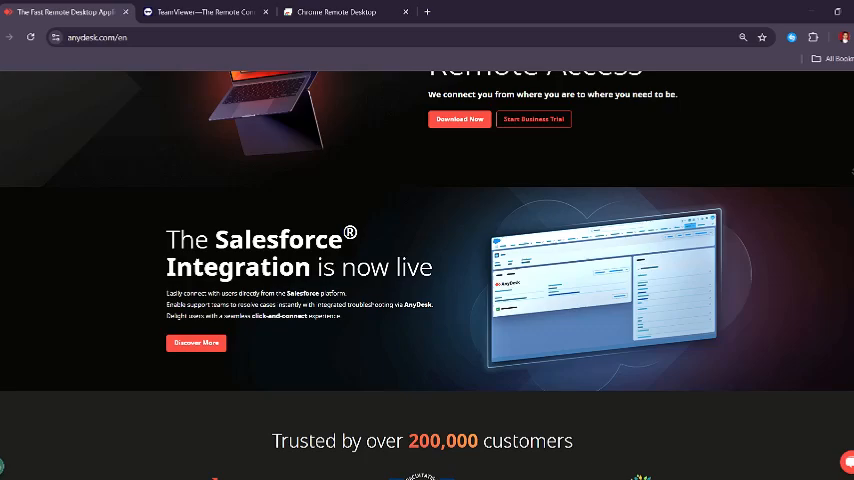
{"action": "scroll", "scroll_direction": "down", "scroll_amount": 3}
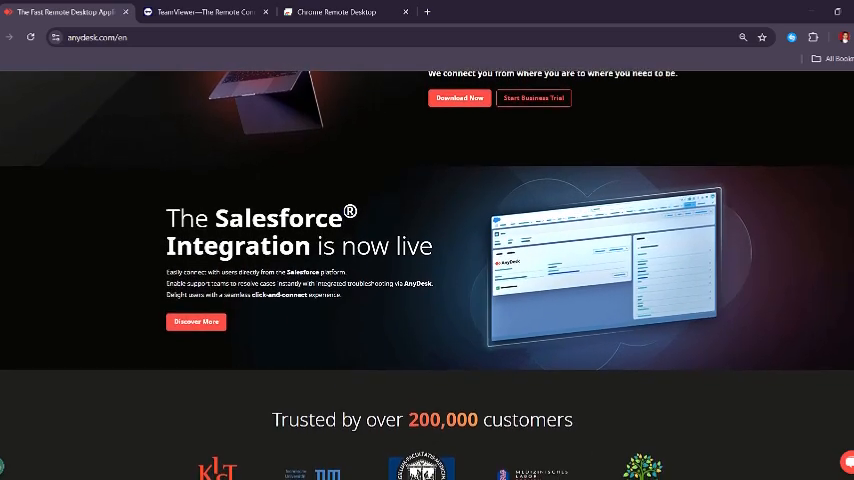
{"action": "scroll", "scroll_direction": "down", "scroll_amount": 3}
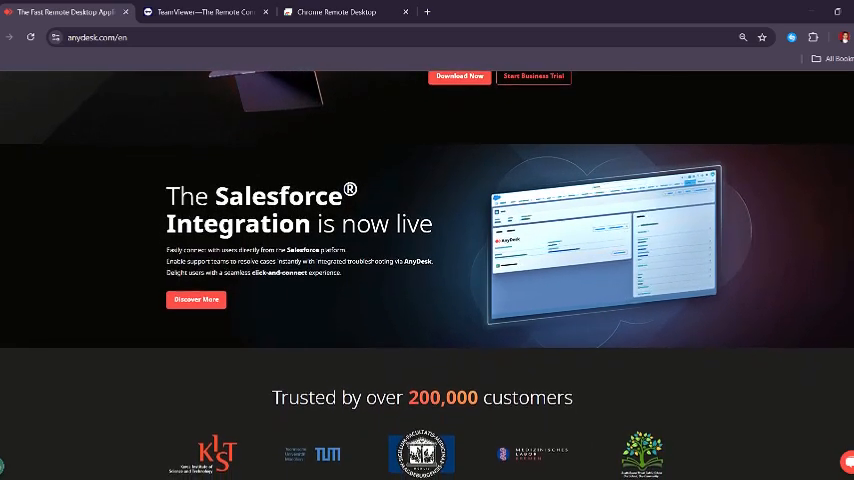
{"action": "scroll", "scroll_direction": "down", "scroll_amount": 3}
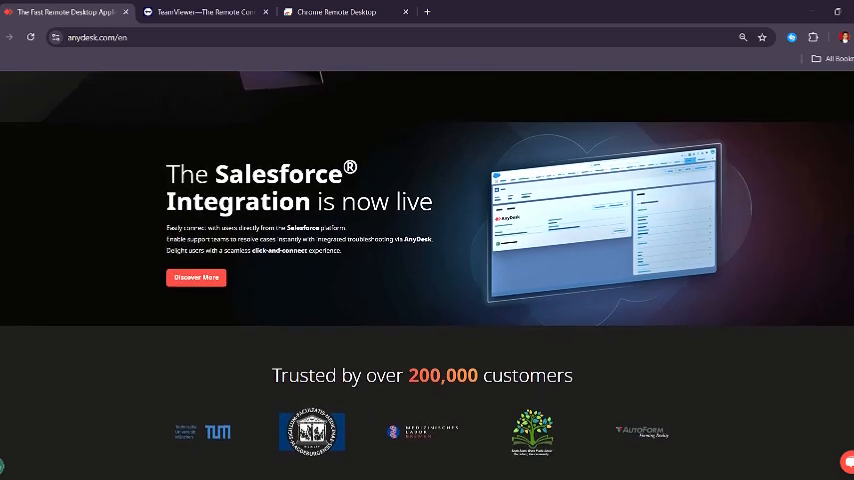
{"action": "scroll", "scroll_direction": "down", "scroll_amount": 3}
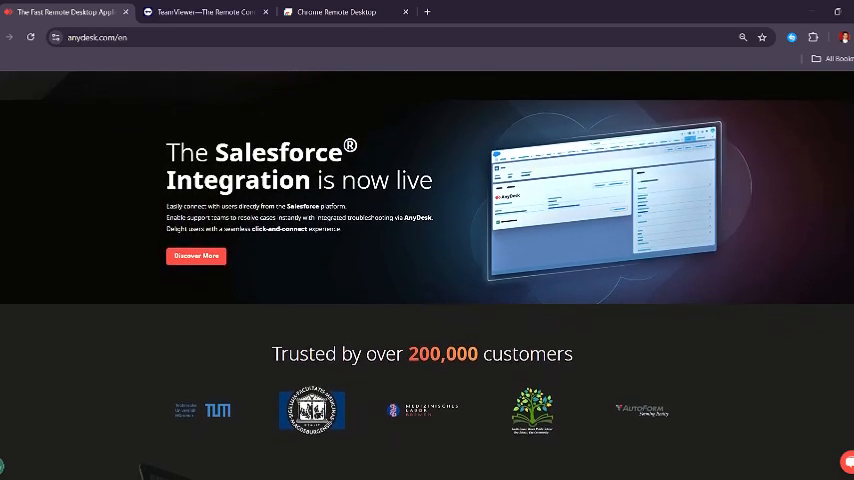
{"action": "scroll", "scroll_direction": "down", "scroll_amount": 3}
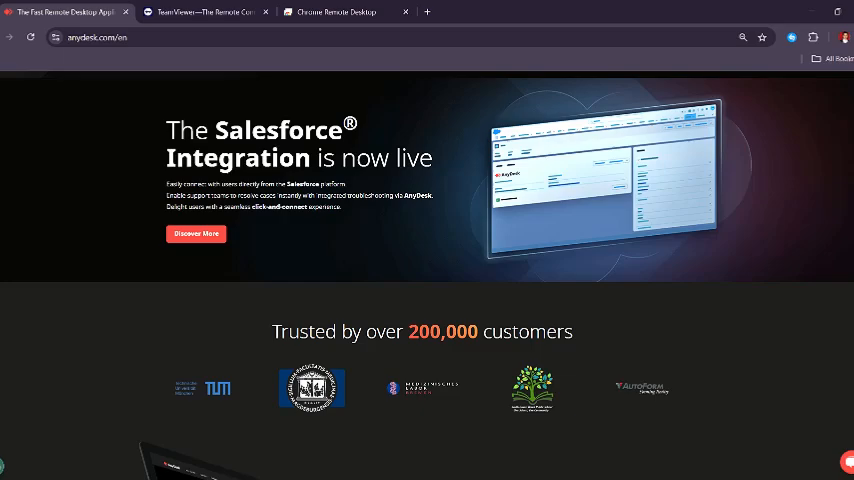
{"action": "scroll", "scroll_direction": "down", "scroll_amount": 3}
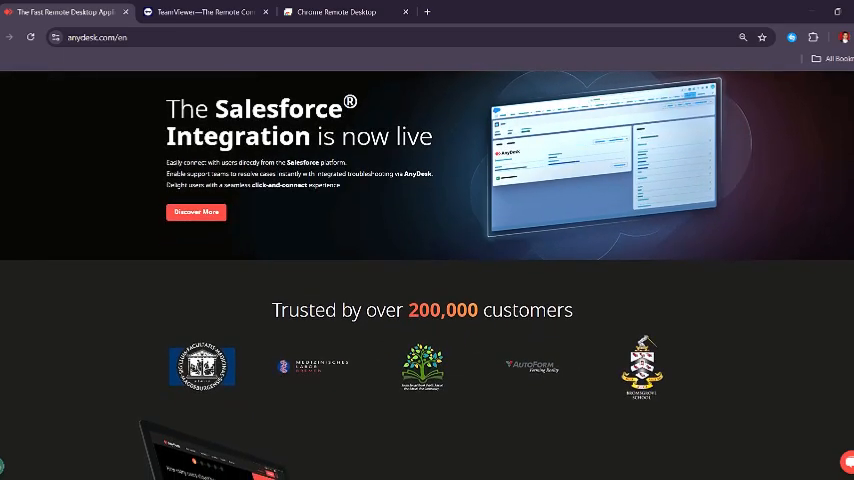
{"action": "scroll", "scroll_direction": "down", "scroll_amount": 3}
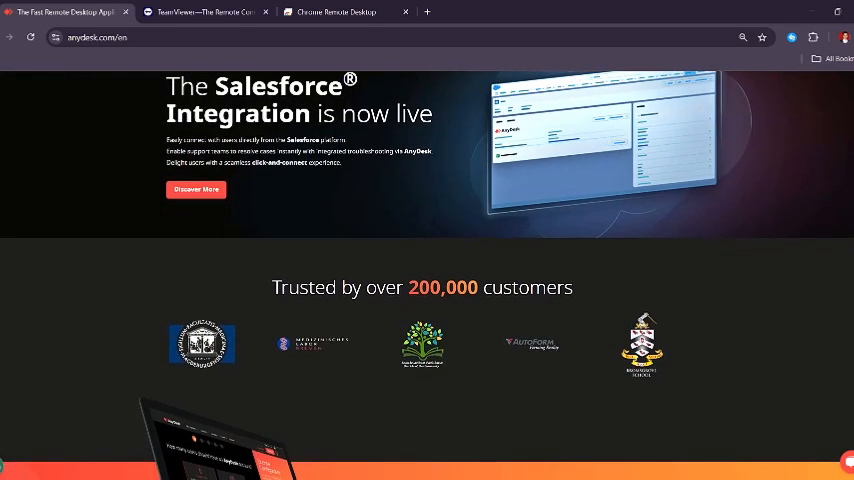
{"action": "scroll", "scroll_direction": "down", "scroll_amount": 3}
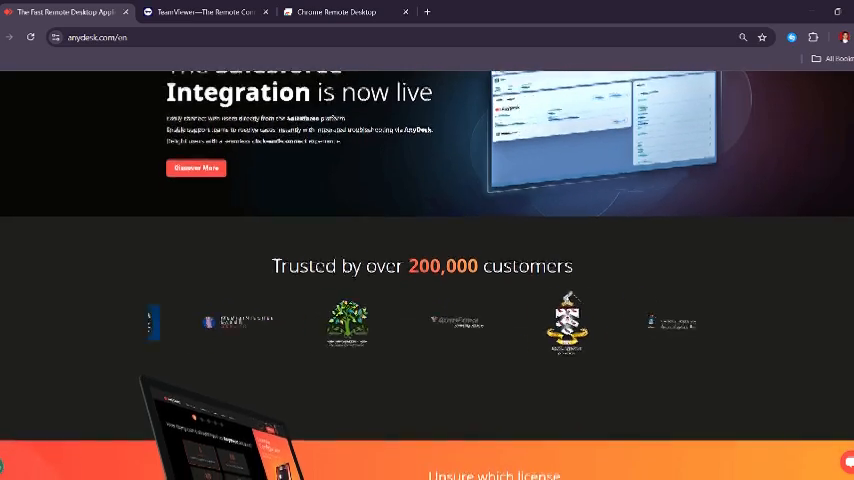
Step: Read on past the AnyDesk license banner toward the 'Make the Jump' cards
{"action": "scroll", "scroll_direction": "down", "scroll_amount": 3}
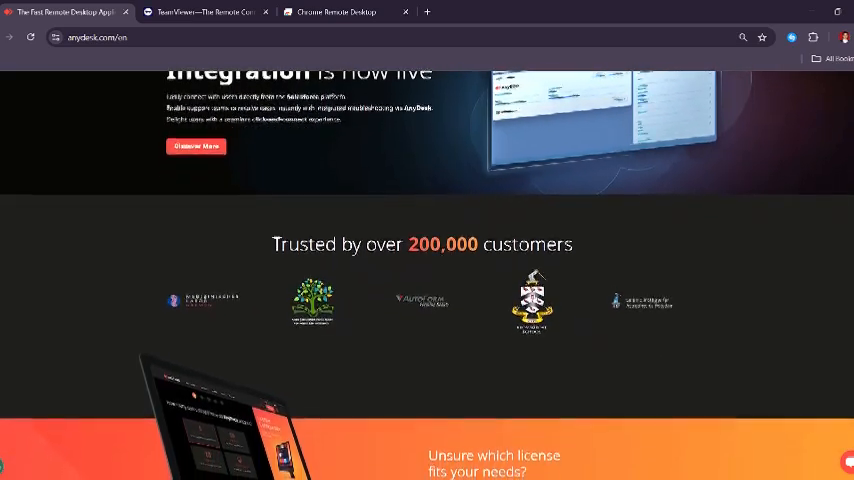
{"action": "scroll", "scroll_direction": "down", "scroll_amount": 3}
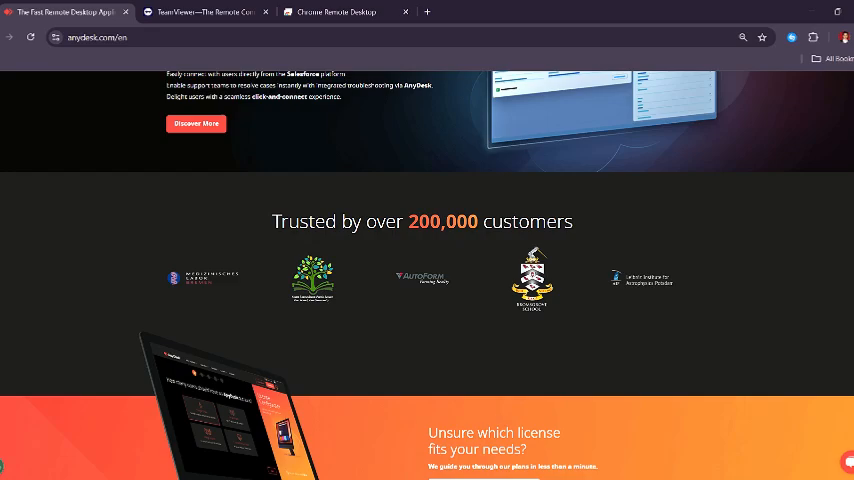
{"action": "scroll", "scroll_direction": "down", "scroll_amount": 3}
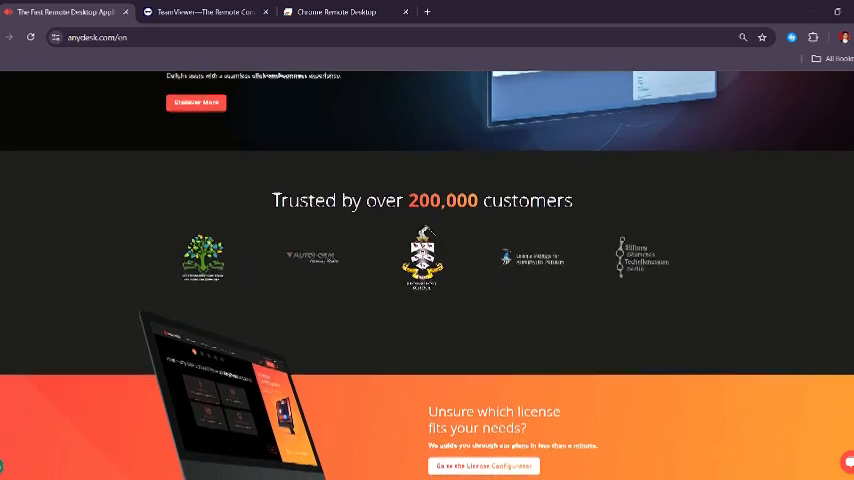
{"action": "scroll", "scroll_direction": "down", "scroll_amount": 3}
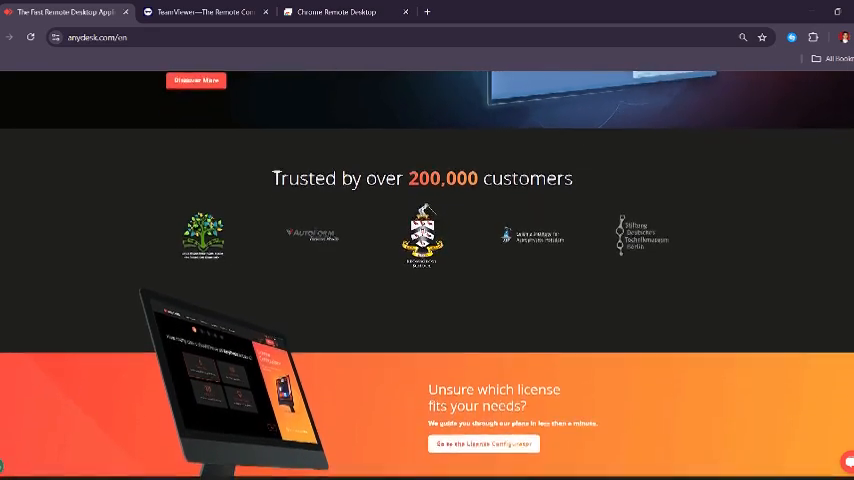
{"action": "scroll", "scroll_direction": "down", "scroll_amount": 3}
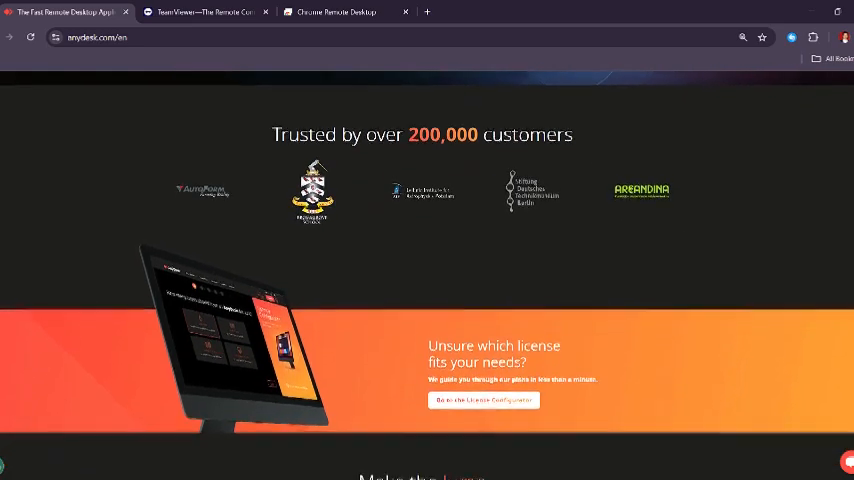
{"action": "scroll", "scroll_direction": "down", "scroll_amount": 3}
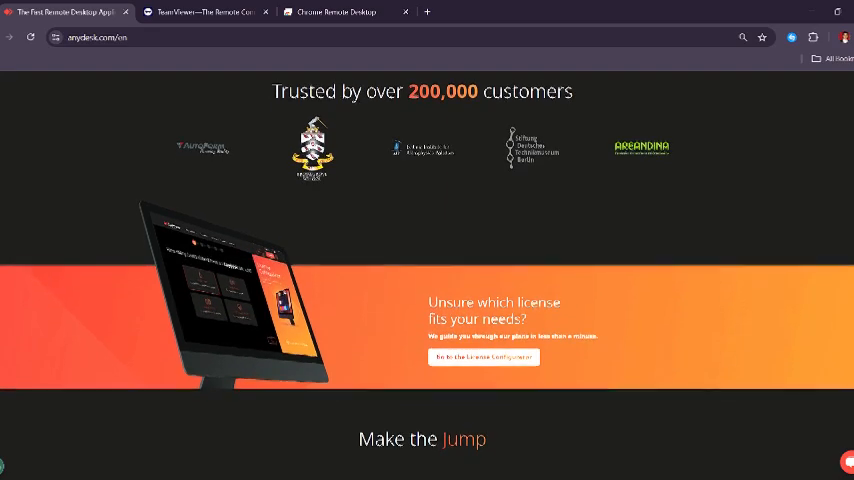
{"action": "scroll", "scroll_direction": "down", "scroll_amount": 3}
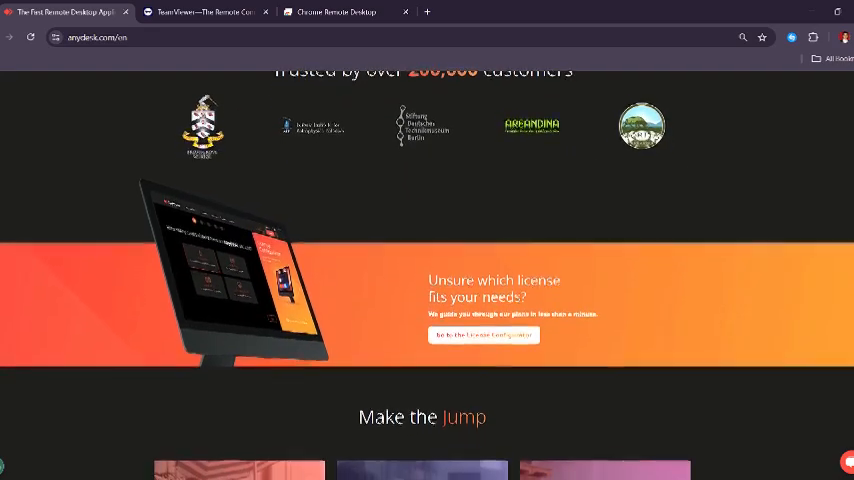
{"action": "scroll", "scroll_direction": "down", "scroll_amount": 3}
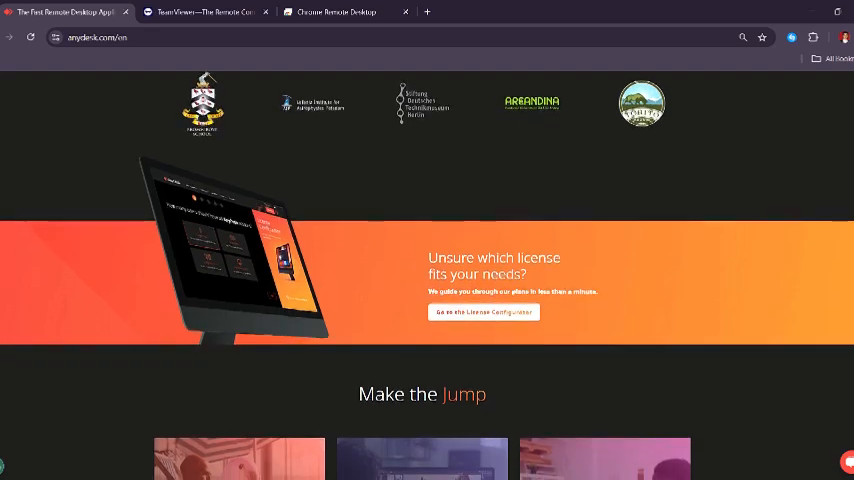
{"action": "scroll", "scroll_direction": "down", "scroll_amount": 3}
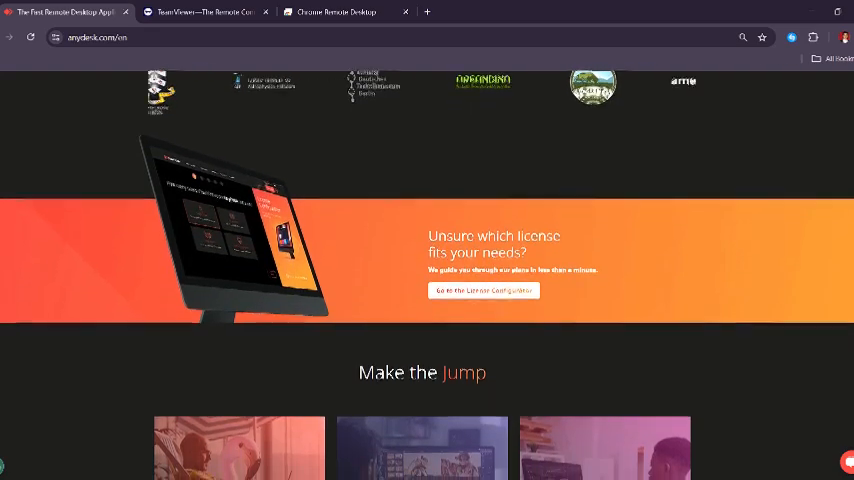
{"action": "scroll", "scroll_direction": "down", "scroll_amount": 3}
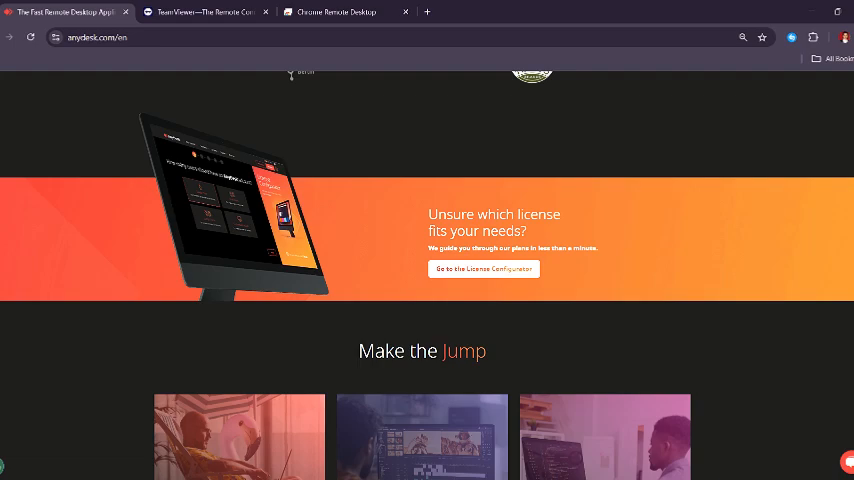
{"action": "scroll", "scroll_direction": "down", "scroll_amount": 3}
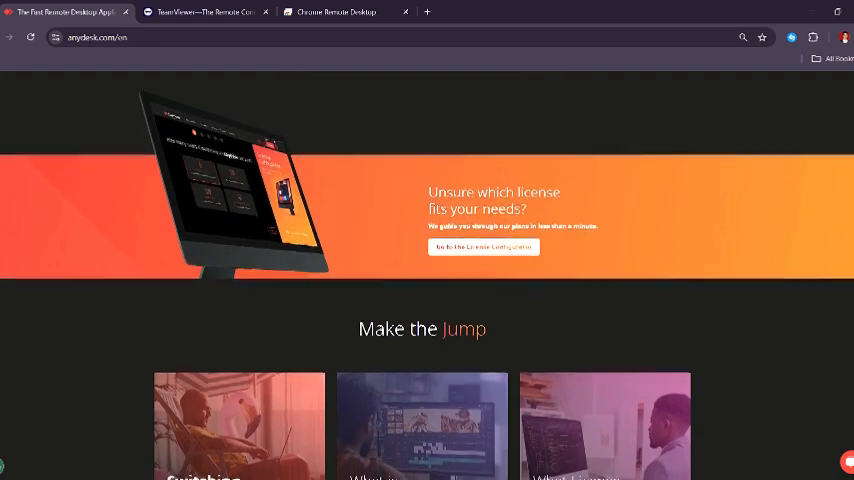
Step: Continue down through the 'Make the Jump' cards to 'AnyDesk fits your needs'
{"action": "scroll", "scroll_direction": "down", "scroll_amount": 3}
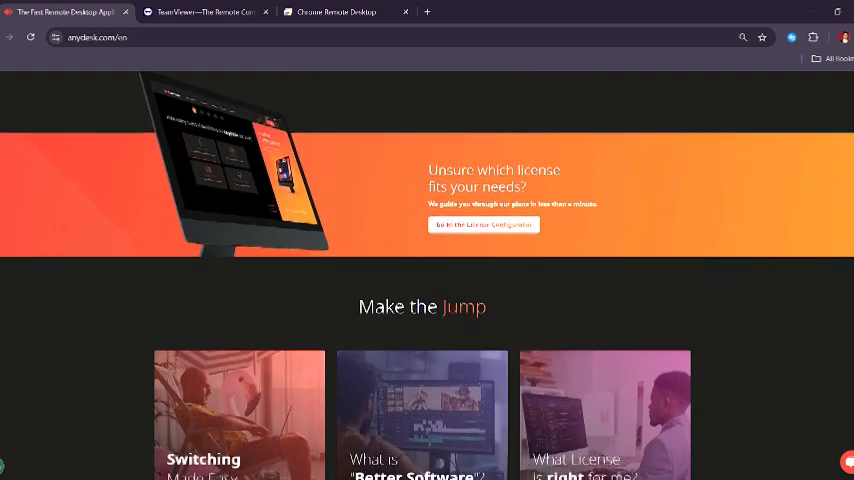
{"action": "scroll", "scroll_direction": "down", "scroll_amount": 3}
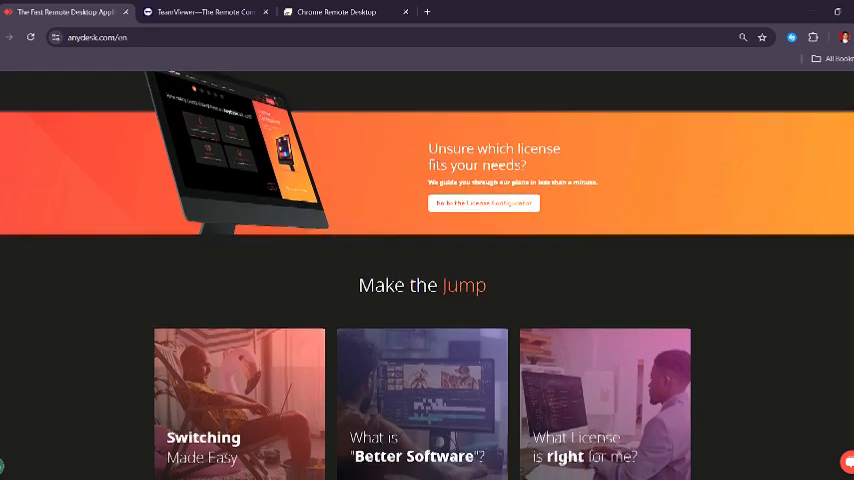
{"action": "scroll", "scroll_direction": "down", "scroll_amount": 3}
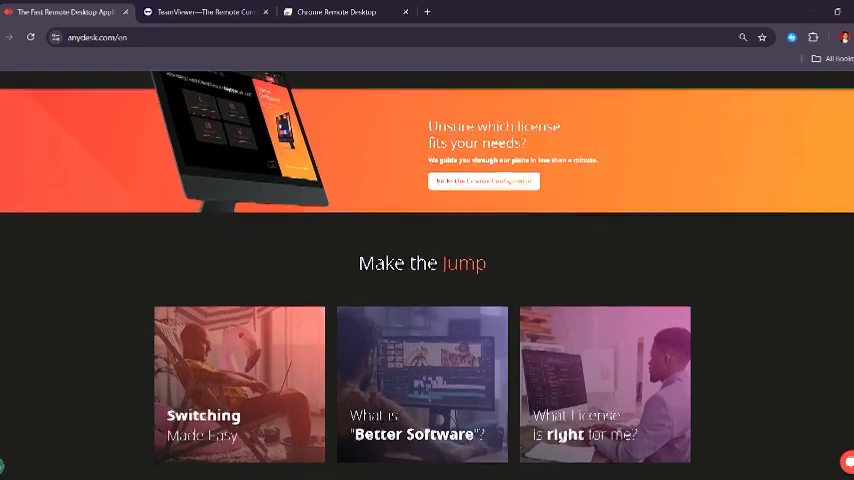
{"action": "scroll", "scroll_direction": "down", "scroll_amount": 3}
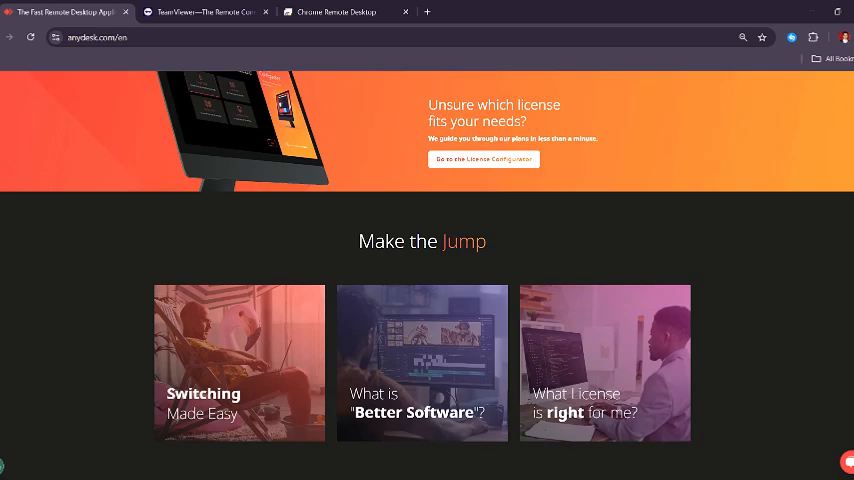
{"action": "scroll", "scroll_direction": "down", "scroll_amount": 3}
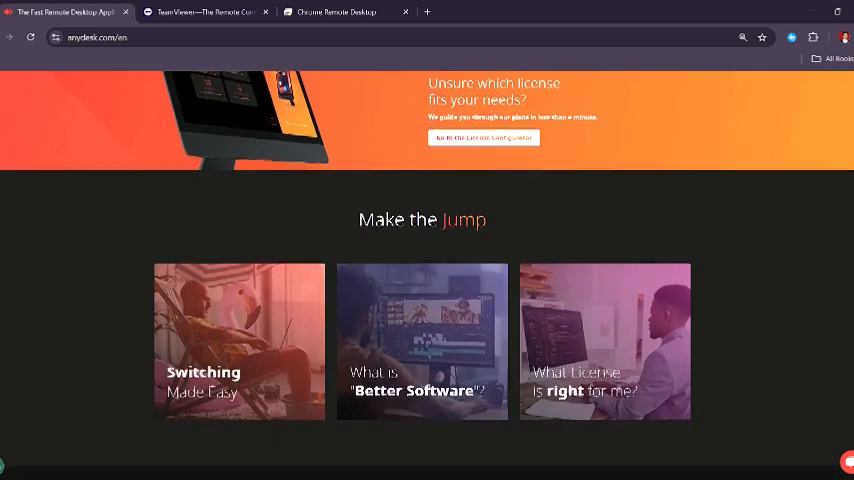
{"action": "scroll", "scroll_direction": "down", "scroll_amount": 3}
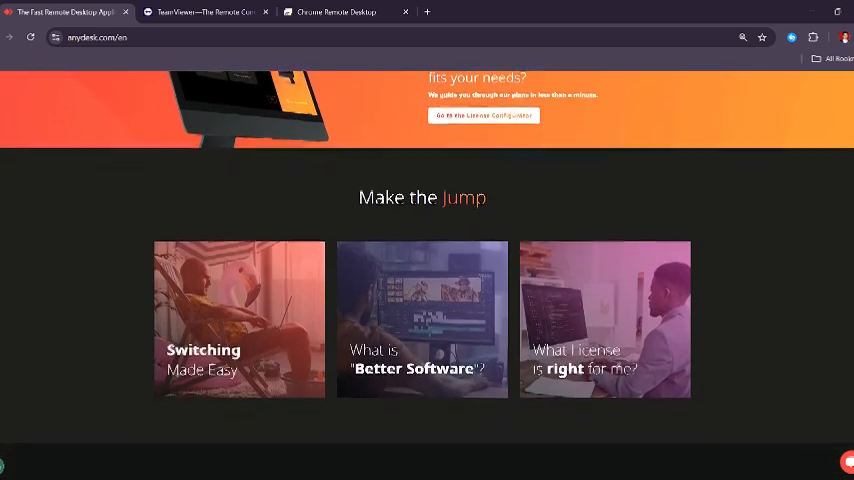
{"action": "scroll", "scroll_direction": "down", "scroll_amount": 3}
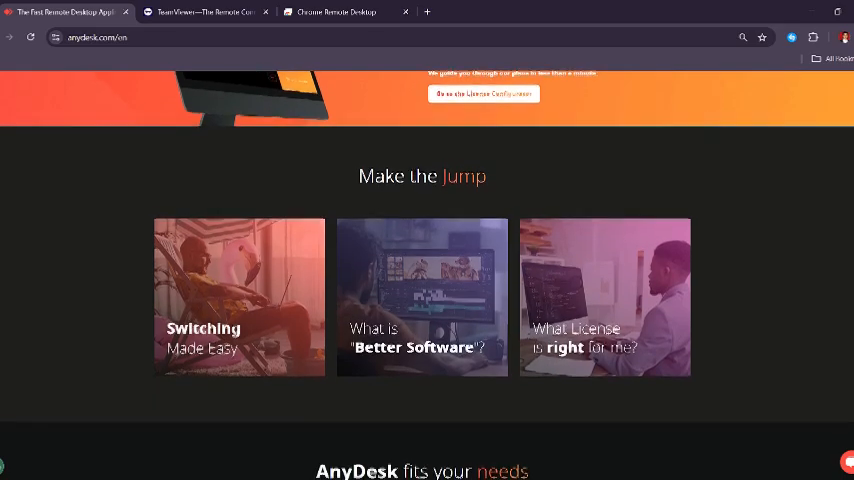
{"action": "scroll", "scroll_direction": "down", "scroll_amount": 3}
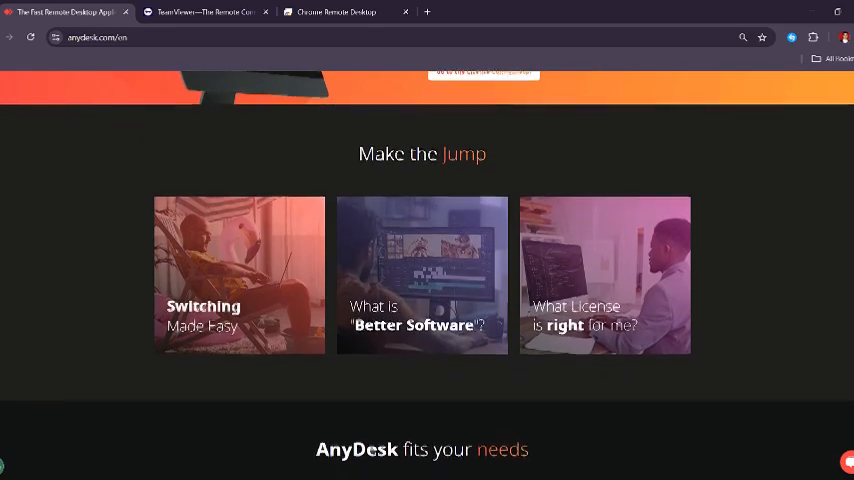
{"action": "scroll", "scroll_direction": "down", "scroll_amount": 3}
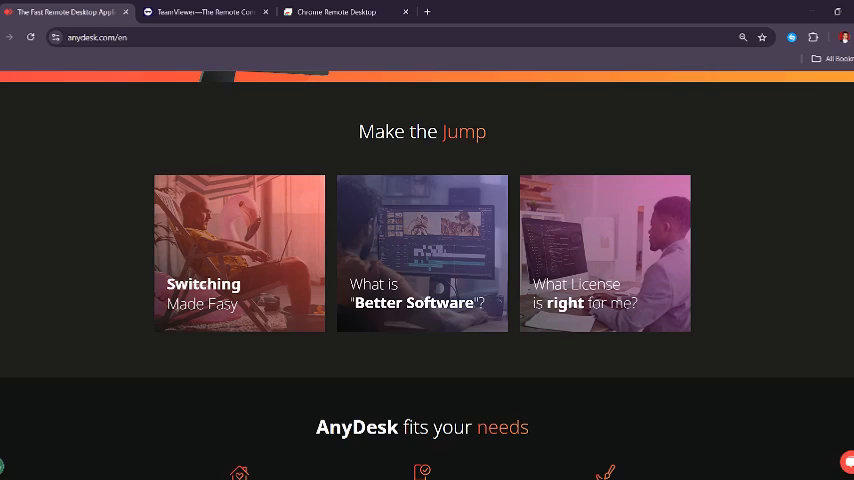
{"action": "scroll", "scroll_direction": "down", "scroll_amount": 3}
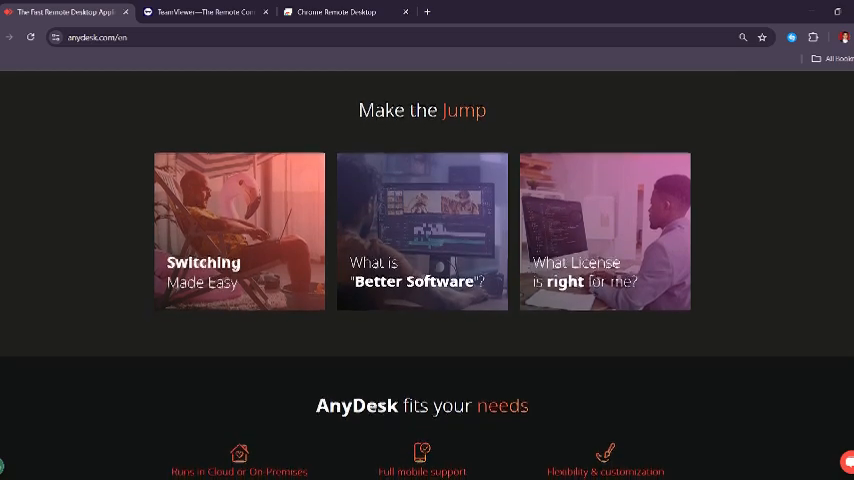
{"action": "scroll", "scroll_direction": "down", "scroll_amount": 3}
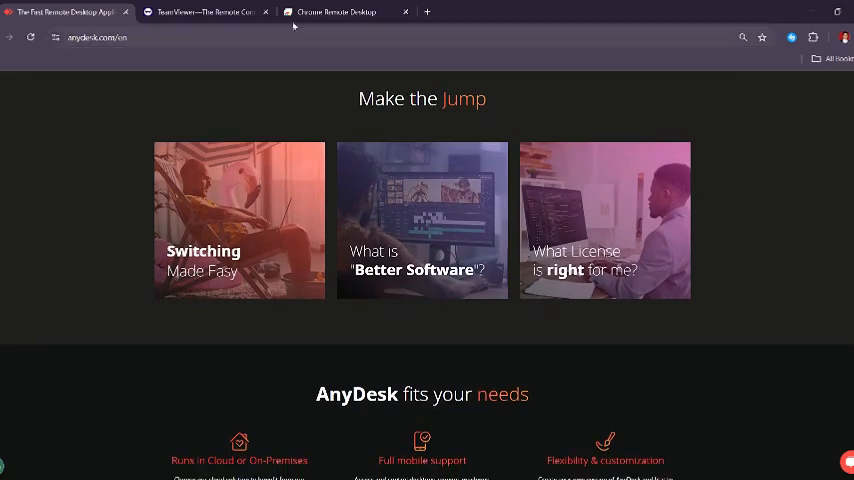
Step: Bring up the TeamViewer tab and read down to 'Find the solution for you'
{"action": "left_click", "coordinate": [204, 12]}
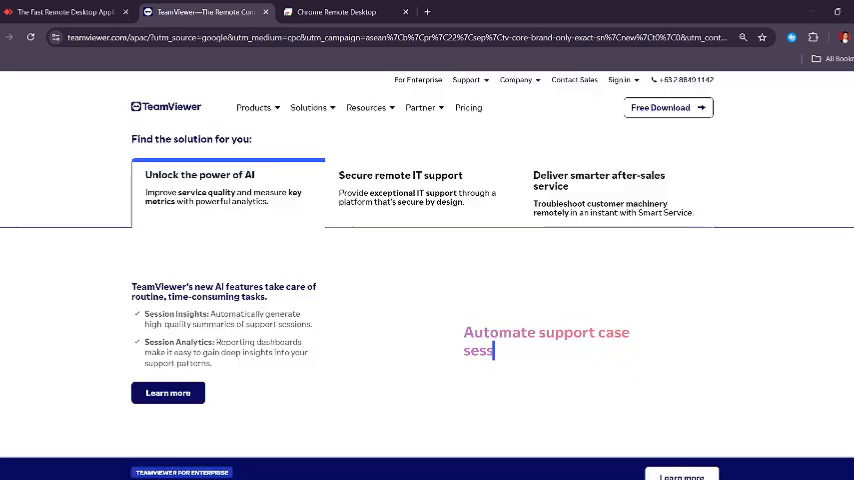
{"action": "scroll", "scroll_direction": "up", "scroll_amount": 3}
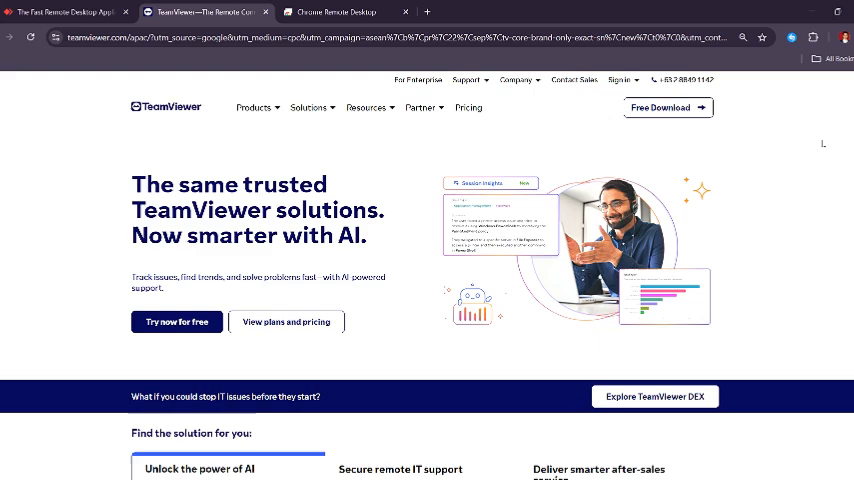
{"action": "mouse_move", "coordinate": [100, 182]}
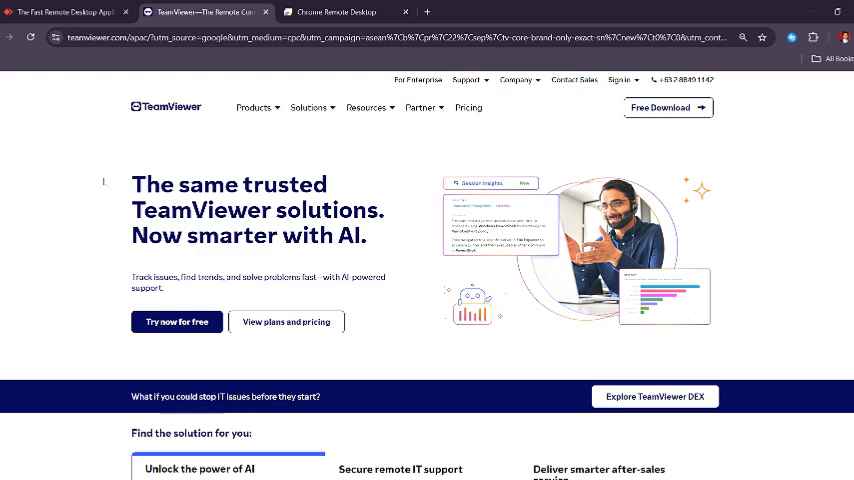
{"action": "scroll", "scroll_direction": "down", "scroll_amount": 3}
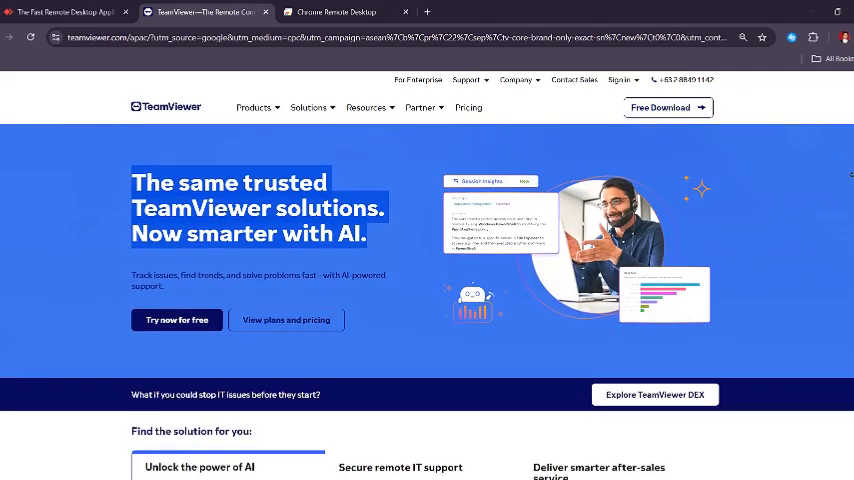
{"action": "scroll", "scroll_direction": "down", "scroll_amount": 3}
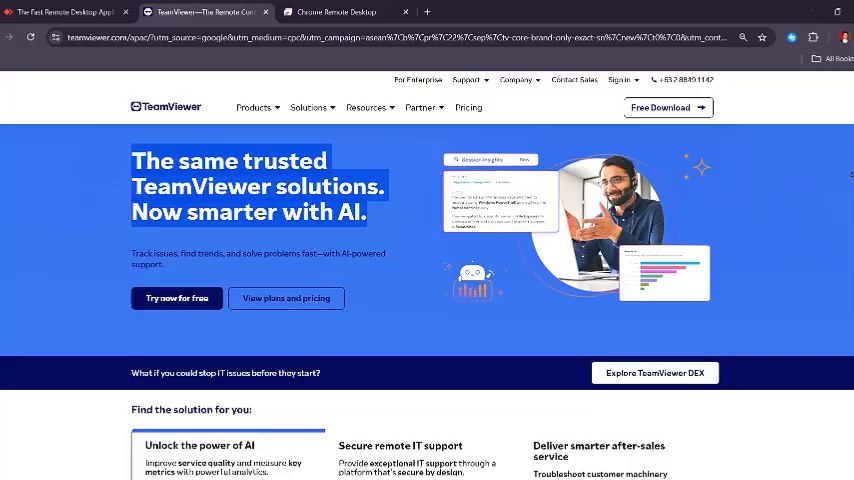
{"action": "scroll", "scroll_direction": "down", "scroll_amount": 3}
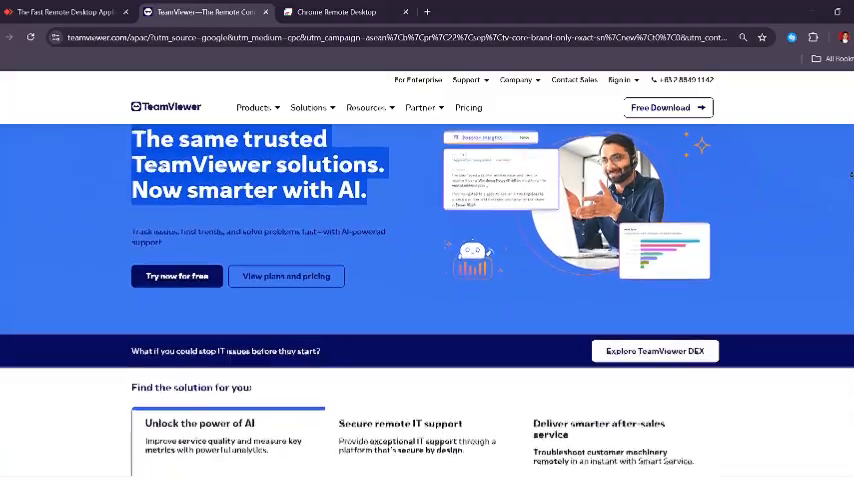
{"action": "scroll", "scroll_direction": "down", "scroll_amount": 3}
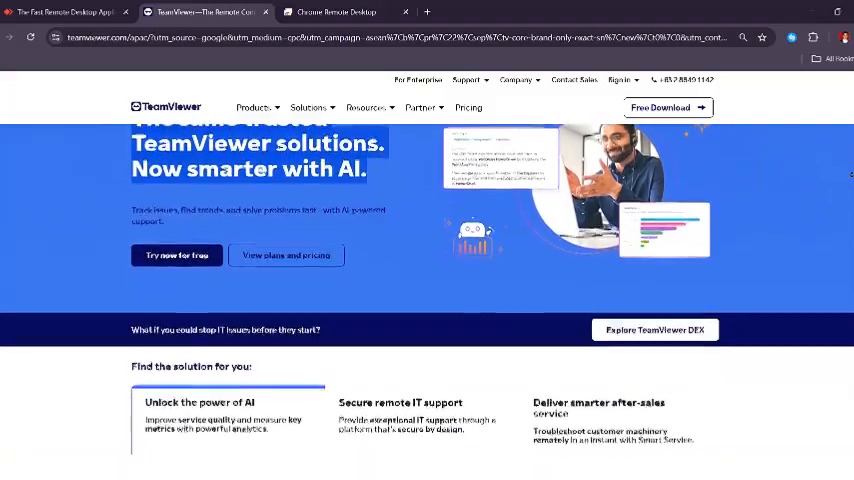
{"action": "scroll", "scroll_direction": "down", "scroll_amount": 3}
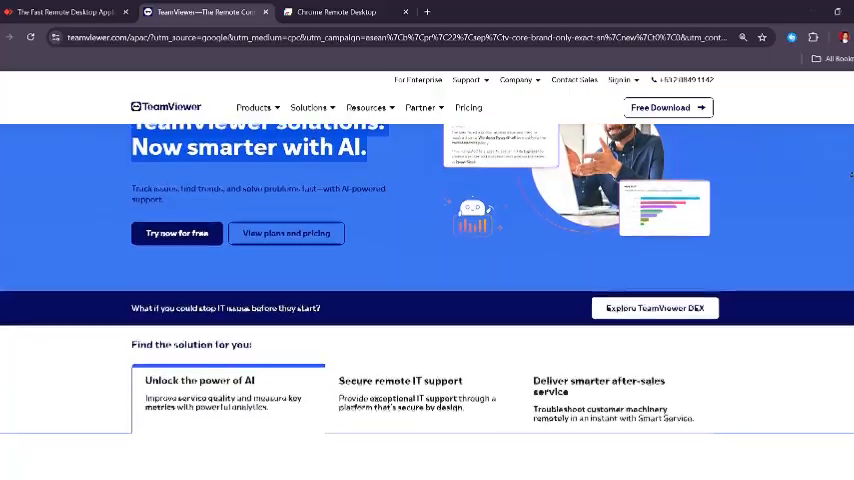
{"action": "scroll", "scroll_direction": "down", "scroll_amount": 3}
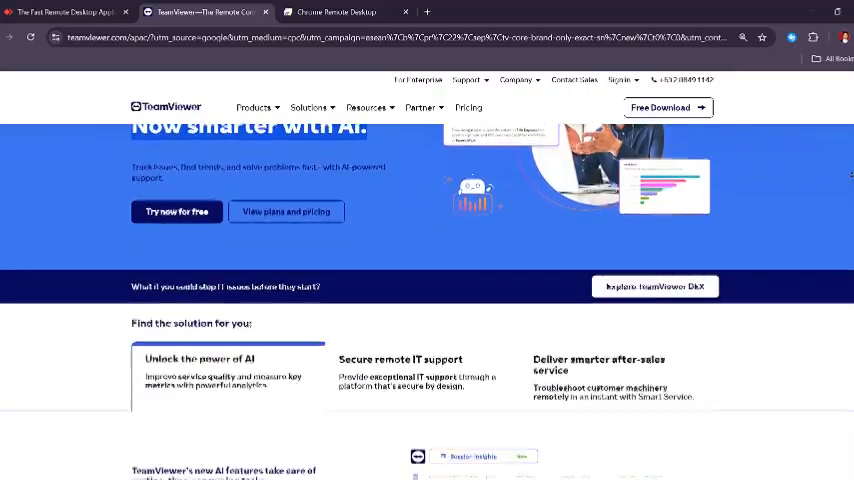
{"action": "scroll", "scroll_direction": "down", "scroll_amount": 3}
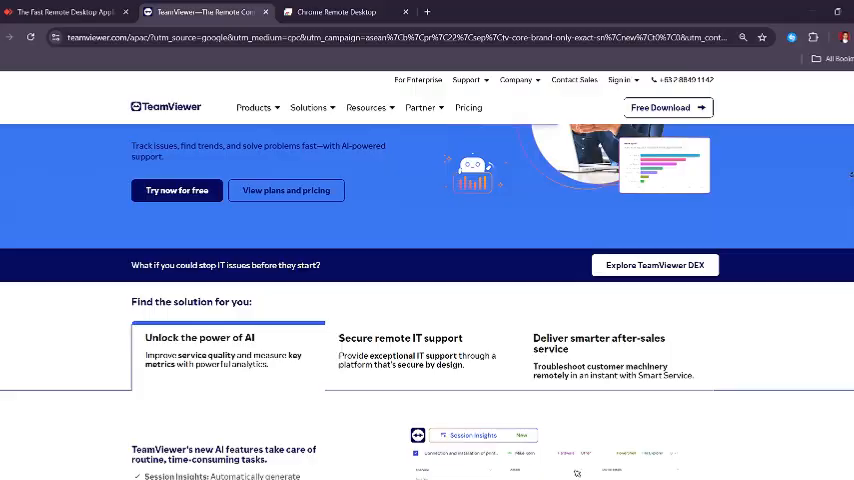
{"action": "scroll", "scroll_direction": "down", "scroll_amount": 3}
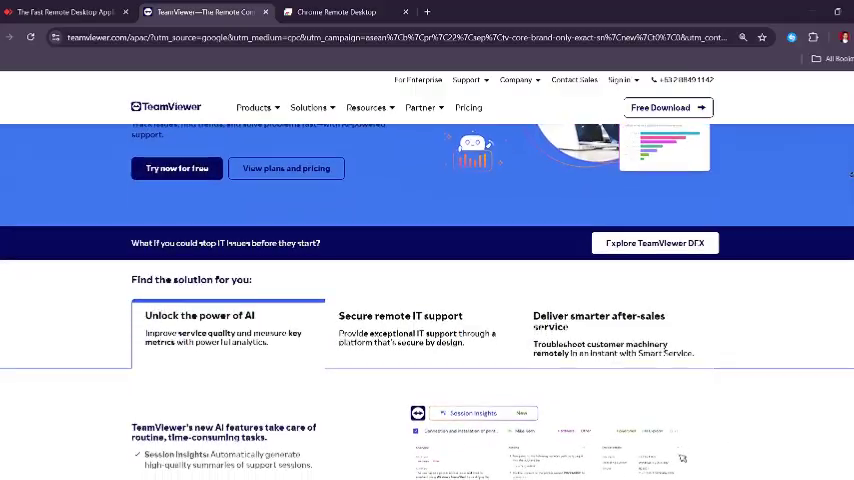
{"action": "scroll", "scroll_direction": "down", "scroll_amount": 3}
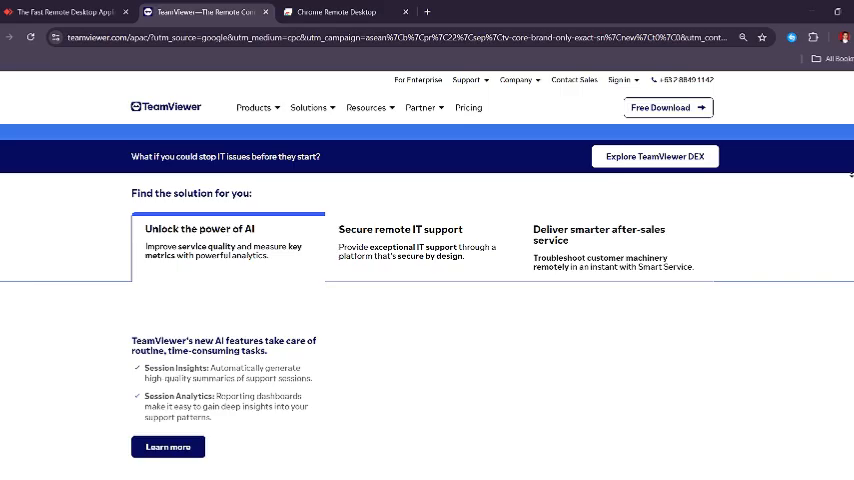
Step: Scroll through TeamViewer's AI support solutions and Session Insights to the customer logos
{"action": "scroll", "scroll_direction": "down", "scroll_amount": 3}
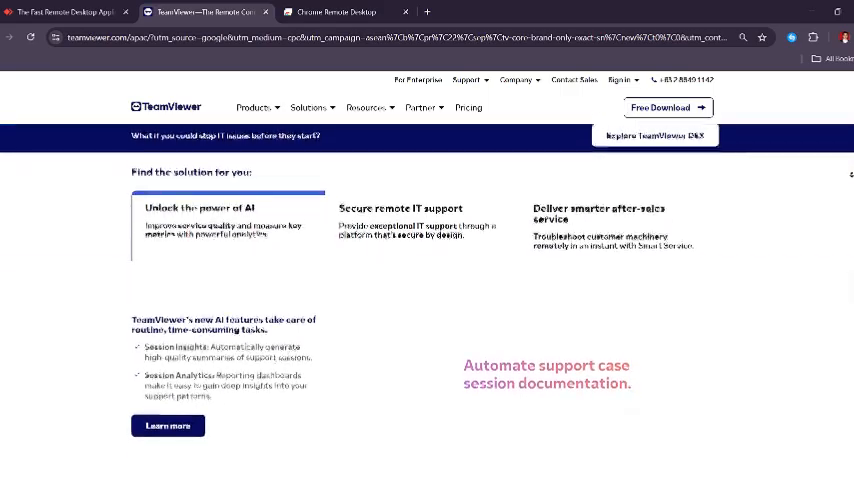
{"action": "scroll", "scroll_direction": "down", "scroll_amount": 3}
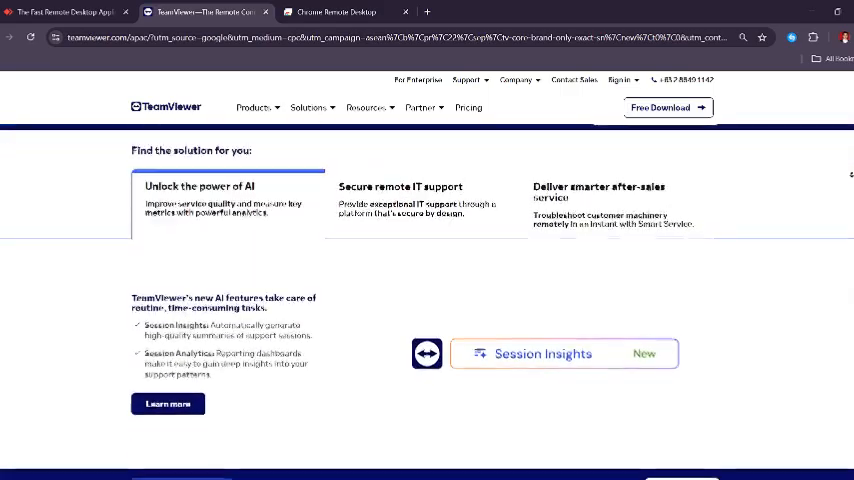
{"action": "scroll", "scroll_direction": "down", "scroll_amount": 3}
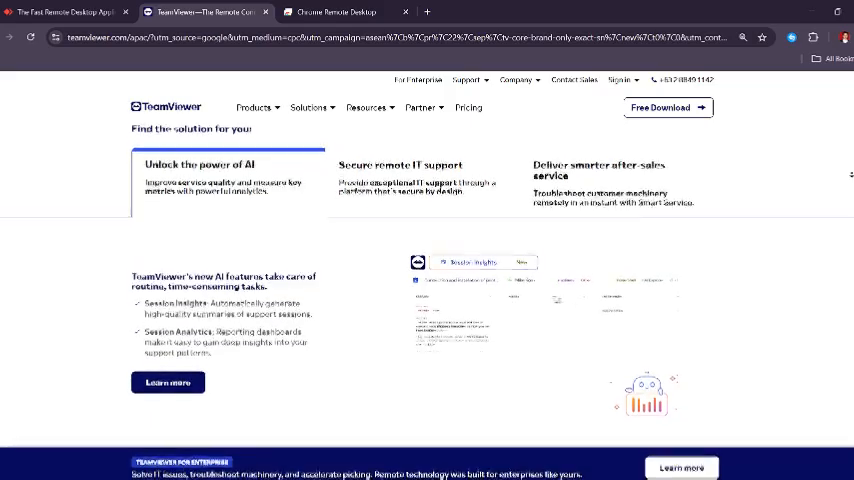
{"action": "scroll", "scroll_direction": "down", "scroll_amount": 3}
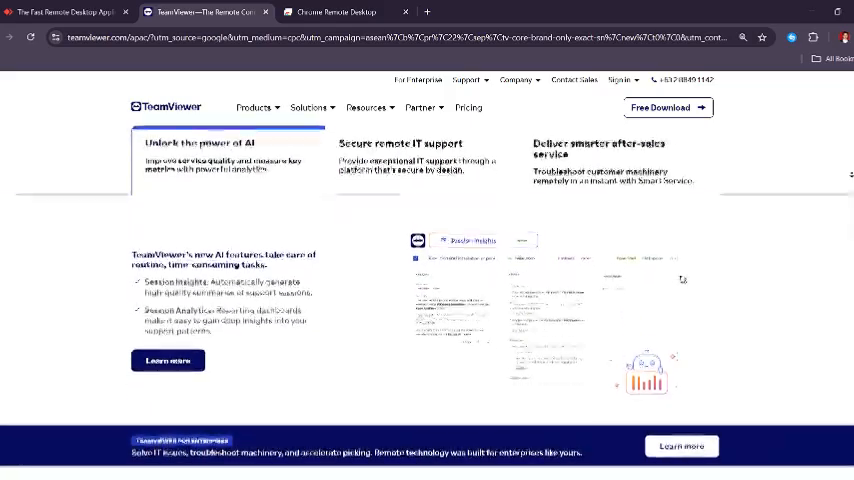
{"action": "scroll", "scroll_direction": "down", "scroll_amount": 3}
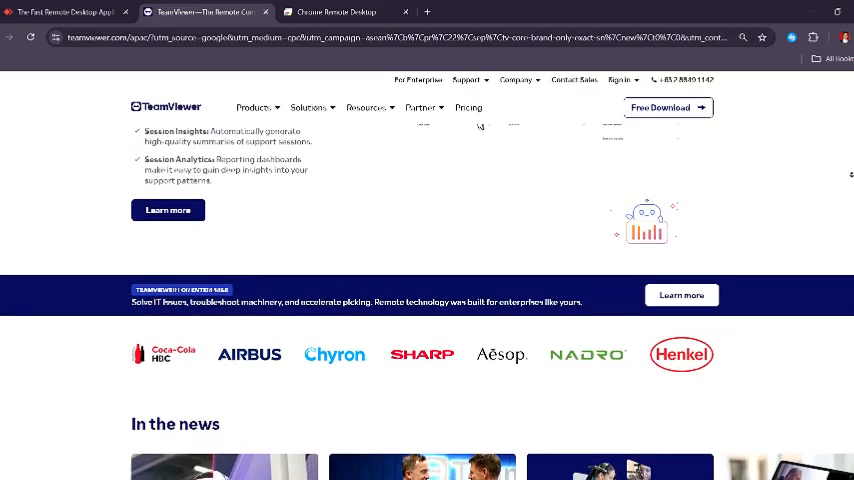
Step: Read past TeamViewer's customer logos and 'In the news' stories
{"action": "scroll", "scroll_direction": "down", "scroll_amount": 3}
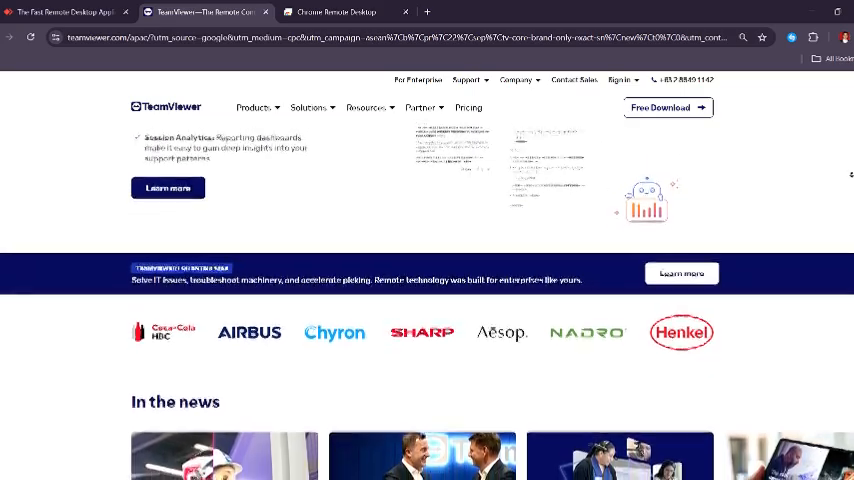
{"action": "scroll", "scroll_direction": "down", "scroll_amount": 3}
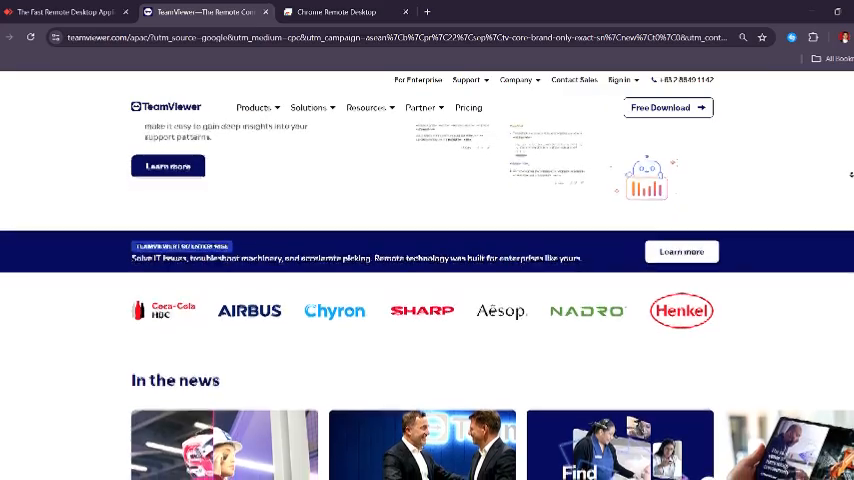
{"action": "scroll", "scroll_direction": "down", "scroll_amount": 3}
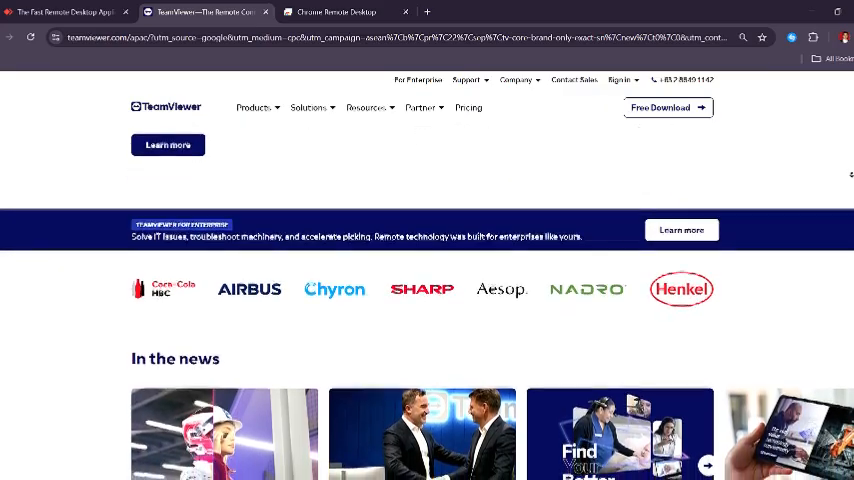
{"action": "scroll", "scroll_direction": "down", "scroll_amount": 3}
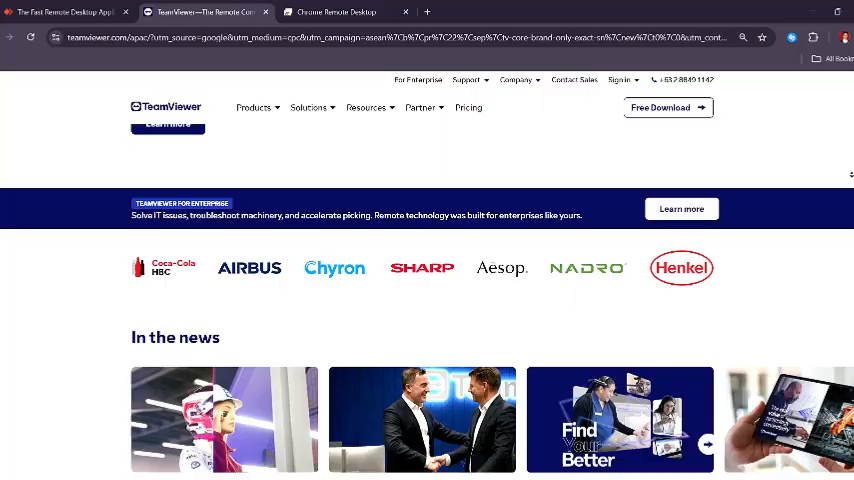
{"action": "scroll", "scroll_direction": "down", "scroll_amount": 3}
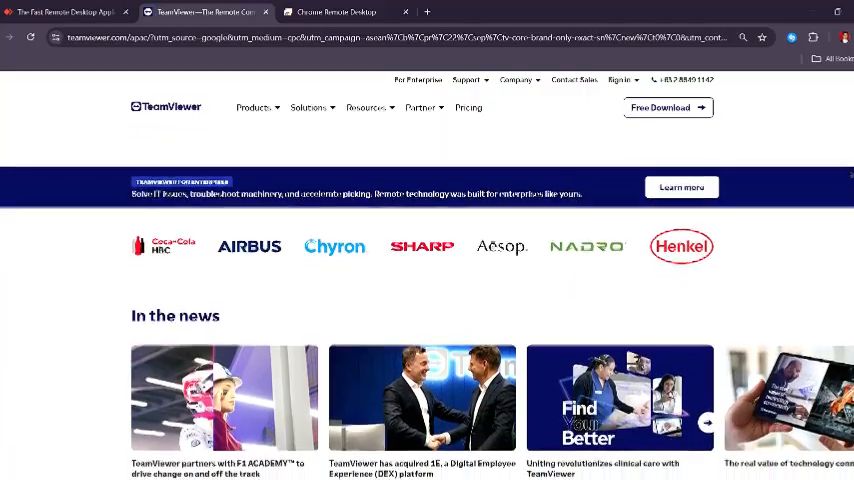
{"action": "scroll", "scroll_direction": "down", "scroll_amount": 3}
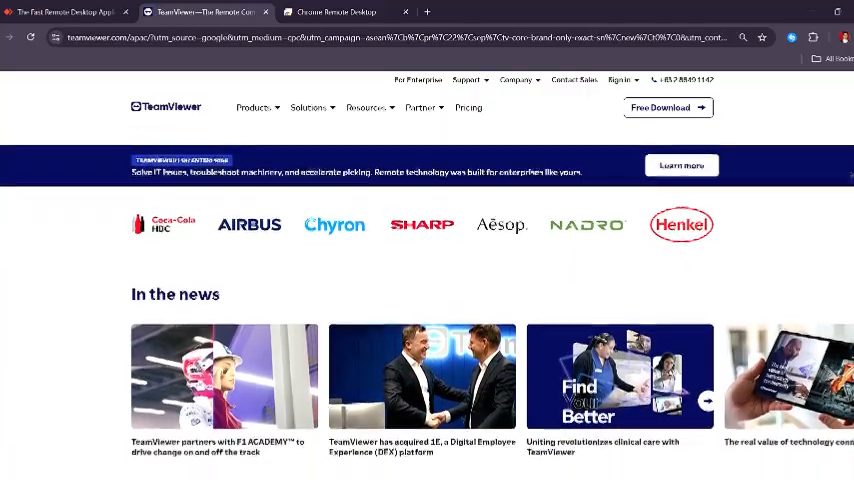
{"action": "scroll", "scroll_direction": "down", "scroll_amount": 3}
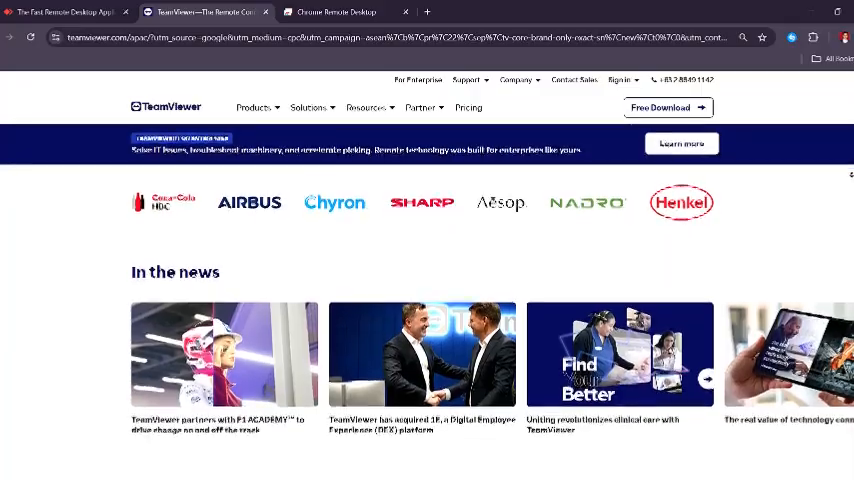
{"action": "scroll", "scroll_direction": "down", "scroll_amount": 3}
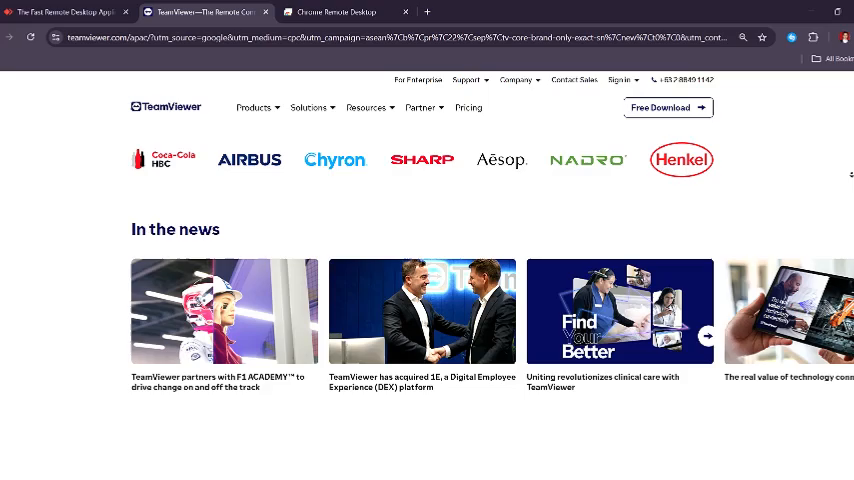
{"action": "scroll", "scroll_direction": "down", "scroll_amount": 3}
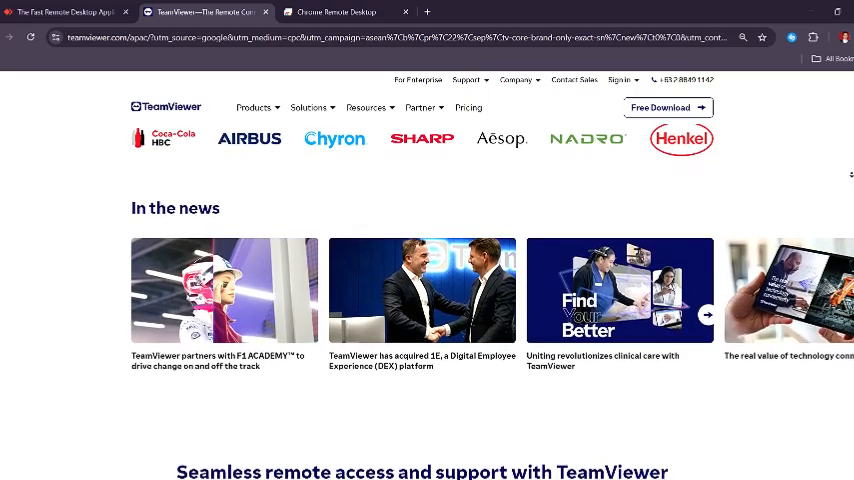
Step: Reach the 'Seamless remote access and support' section, then return to Chrome Remote Desktop
{"action": "scroll", "scroll_direction": "down", "scroll_amount": 3}
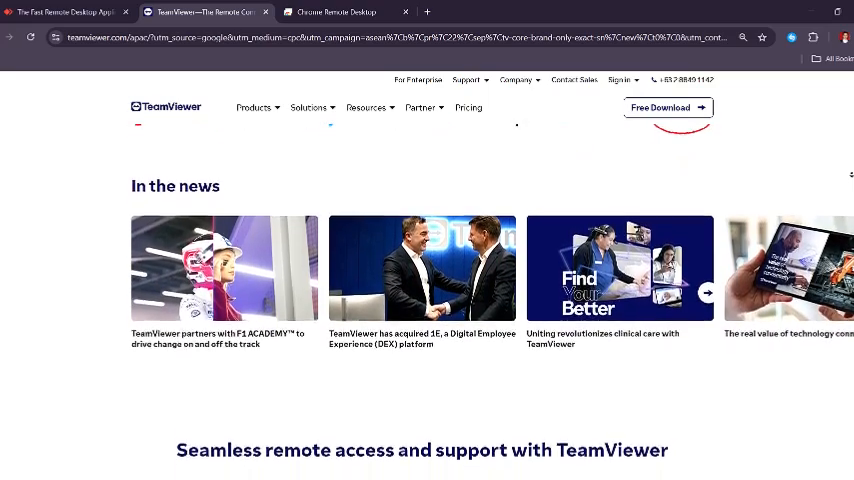
{"action": "scroll", "scroll_direction": "down", "scroll_amount": 3}
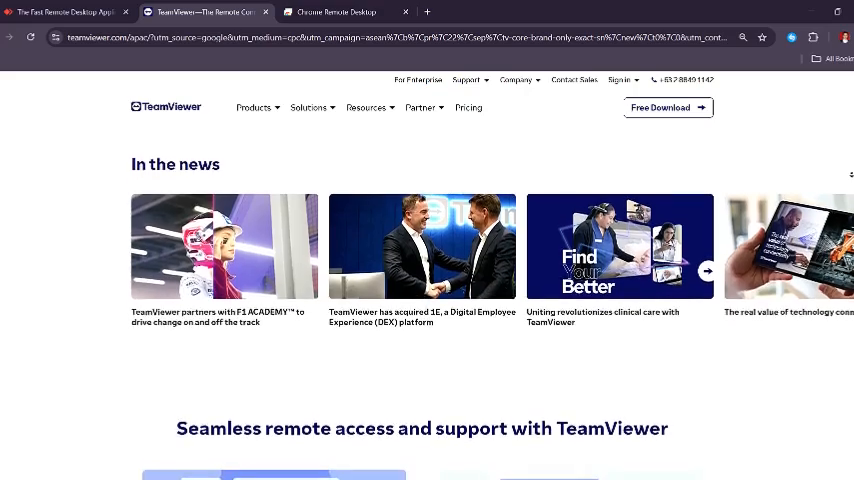
{"action": "scroll", "scroll_direction": "down", "scroll_amount": 3}
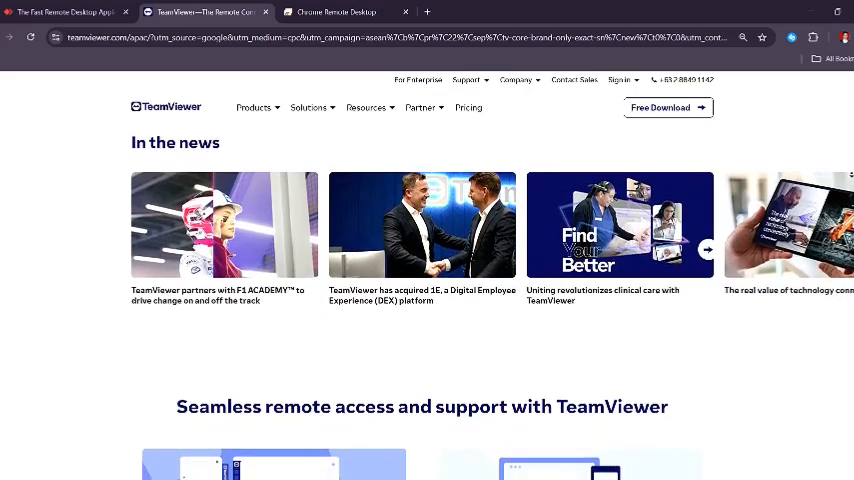
{"action": "scroll", "scroll_direction": "down", "scroll_amount": 3}
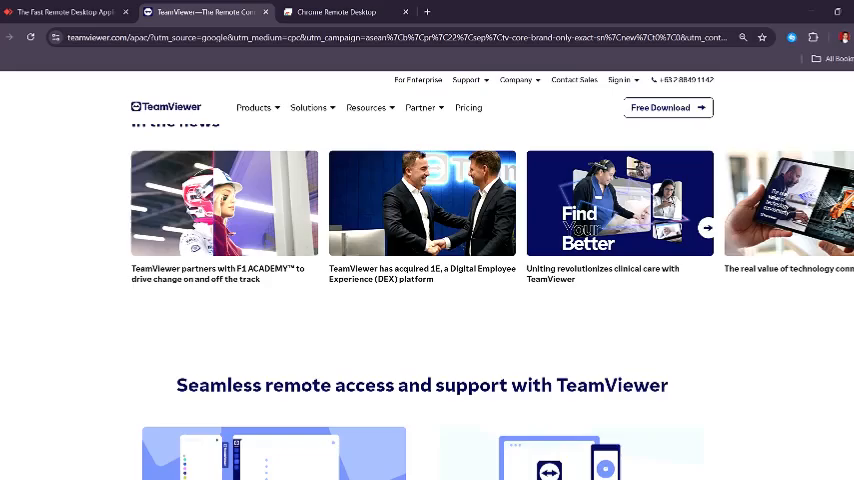
{"action": "scroll", "scroll_direction": "down", "scroll_amount": 3}
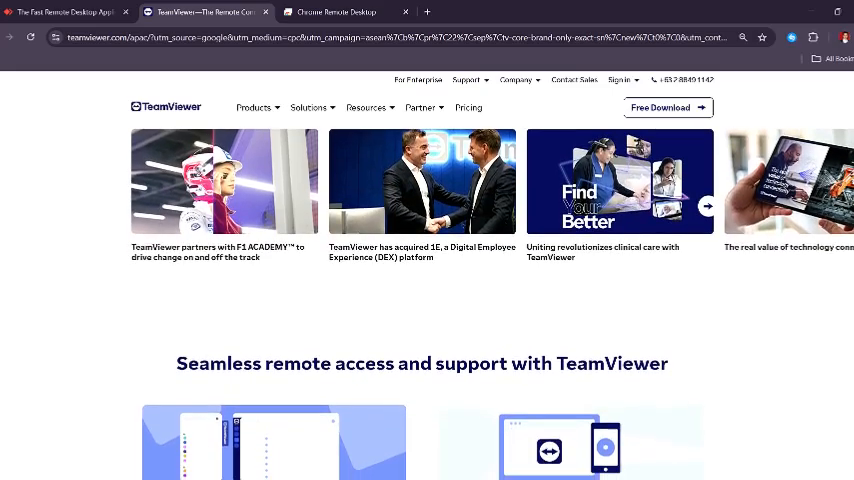
{"action": "scroll", "scroll_direction": "down", "scroll_amount": 3}
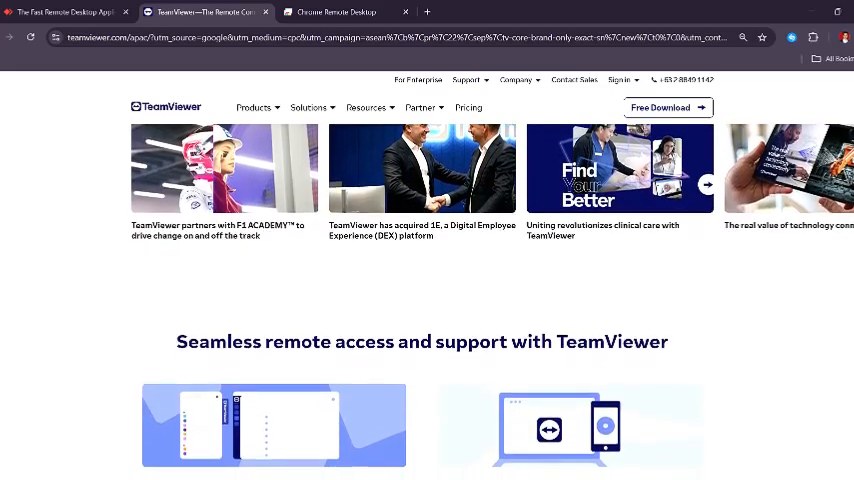
{"action": "scroll", "scroll_direction": "down", "scroll_amount": 3}
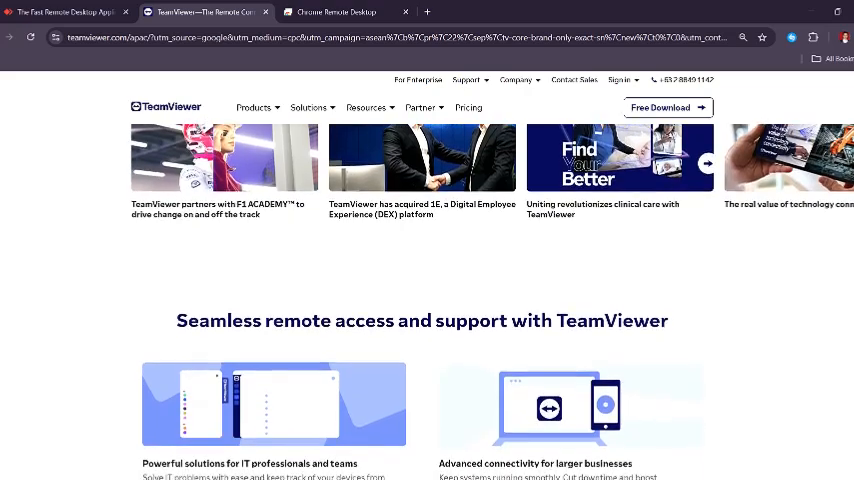
{"action": "scroll", "scroll_direction": "down", "scroll_amount": 3}
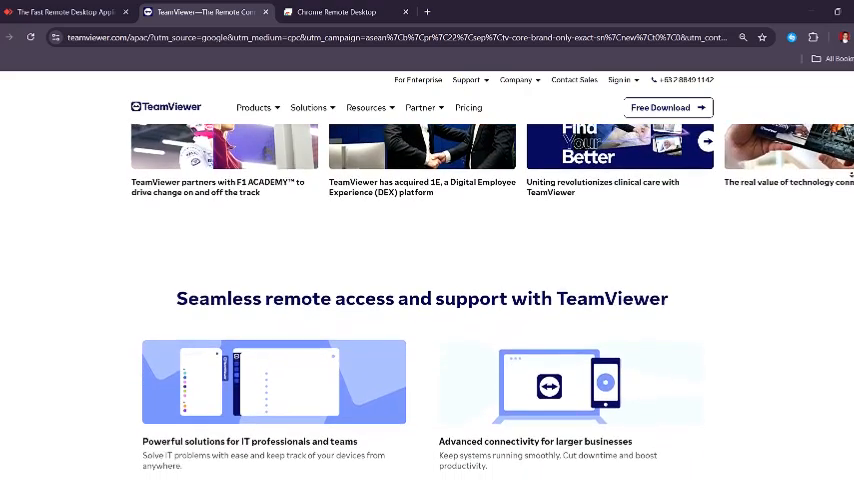
{"action": "scroll", "scroll_direction": "down", "scroll_amount": 3}
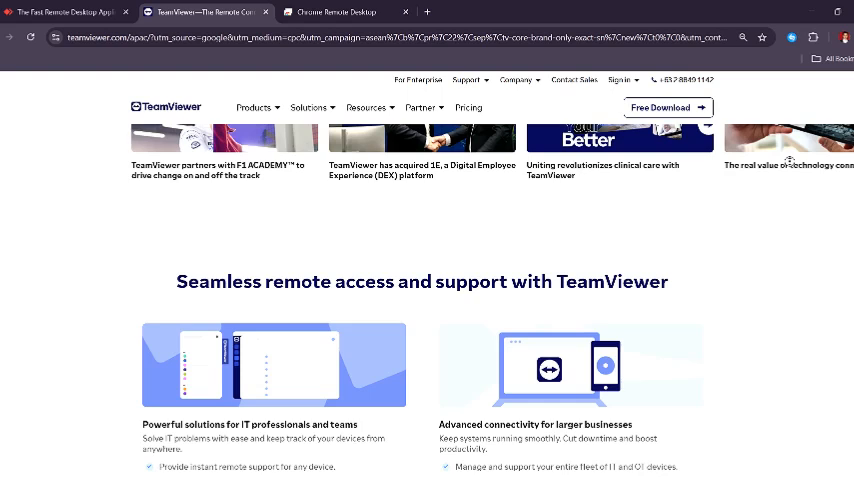
{"action": "left_click", "coordinate": [344, 12]}
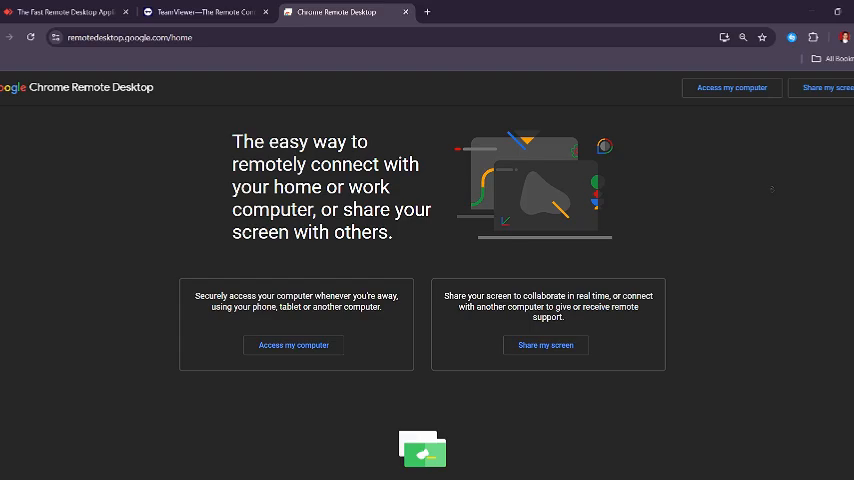
Step: Read Chrome Remote Desktop's feature highlights below 'It's fast and simple'
{"action": "scroll", "scroll_direction": "down", "scroll_amount": 3}
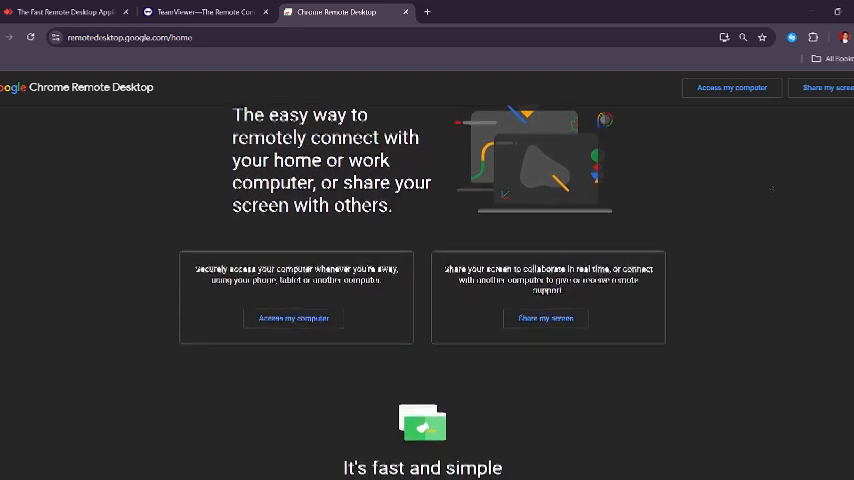
{"action": "scroll", "scroll_direction": "down", "scroll_amount": 3}
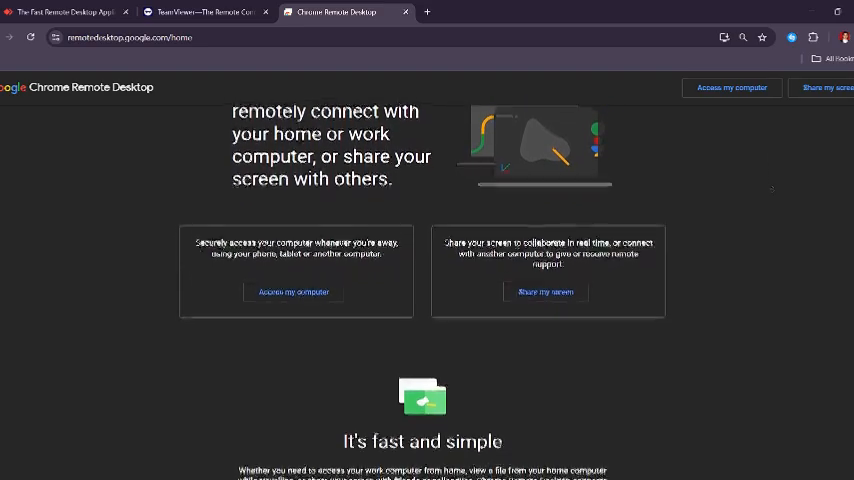
{"action": "scroll", "scroll_direction": "down", "scroll_amount": 3}
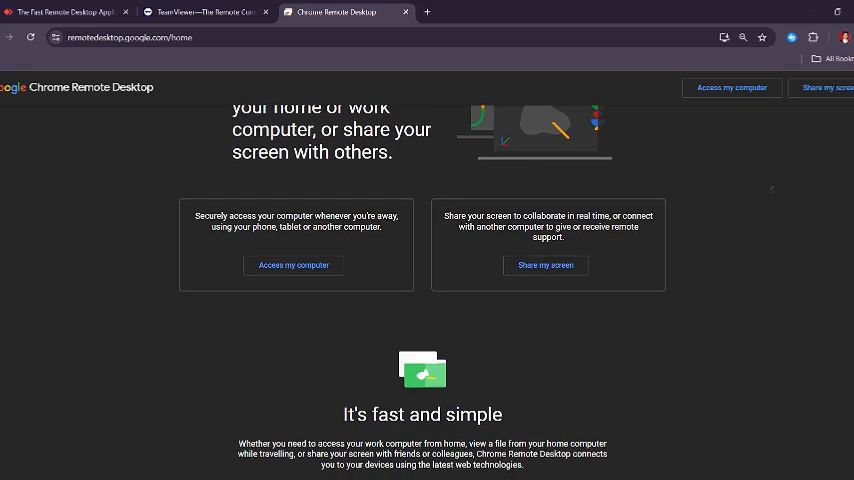
{"action": "scroll", "scroll_direction": "down", "scroll_amount": 3}
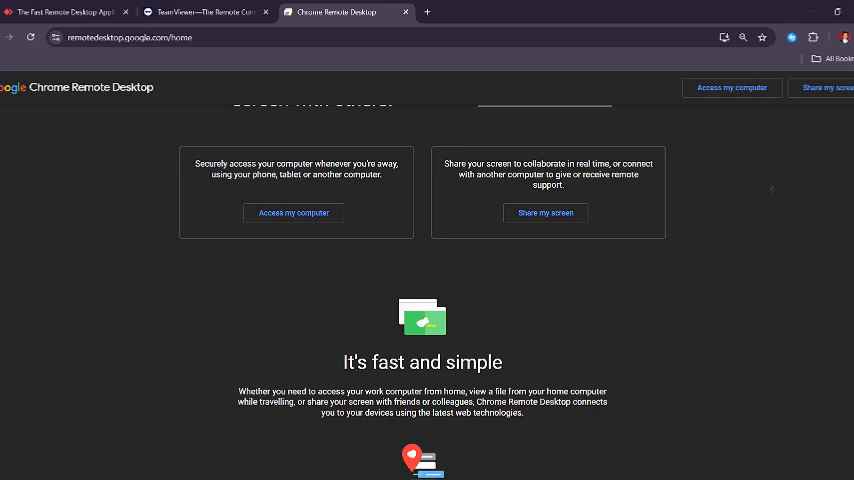
{"action": "scroll", "scroll_direction": "down", "scroll_amount": 3}
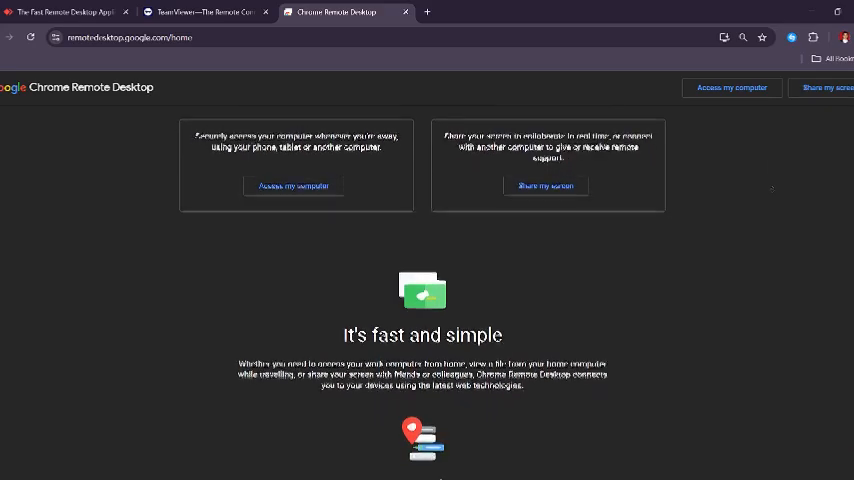
{"action": "scroll", "scroll_direction": "down", "scroll_amount": 3}
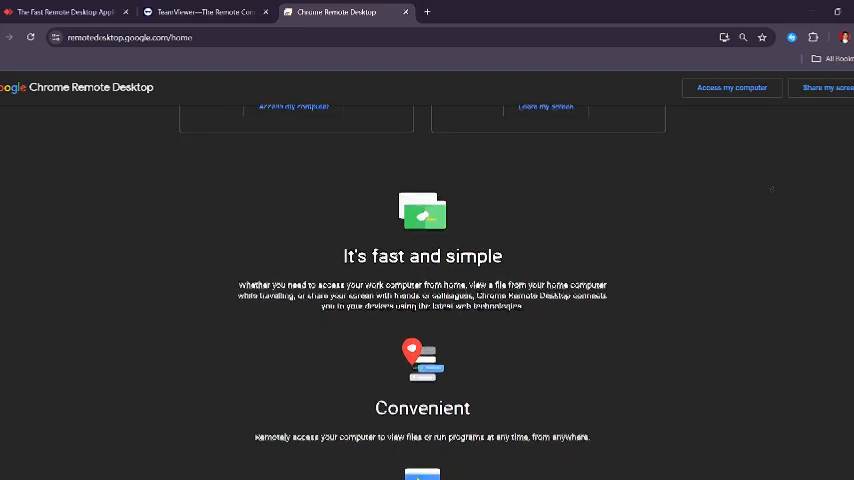
{"action": "scroll", "scroll_direction": "down", "scroll_amount": 3}
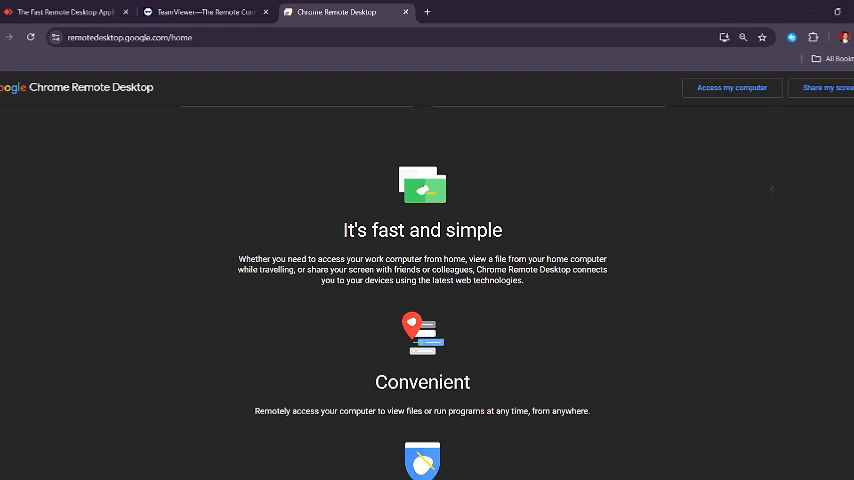
{"action": "scroll", "scroll_direction": "down", "scroll_amount": 3}
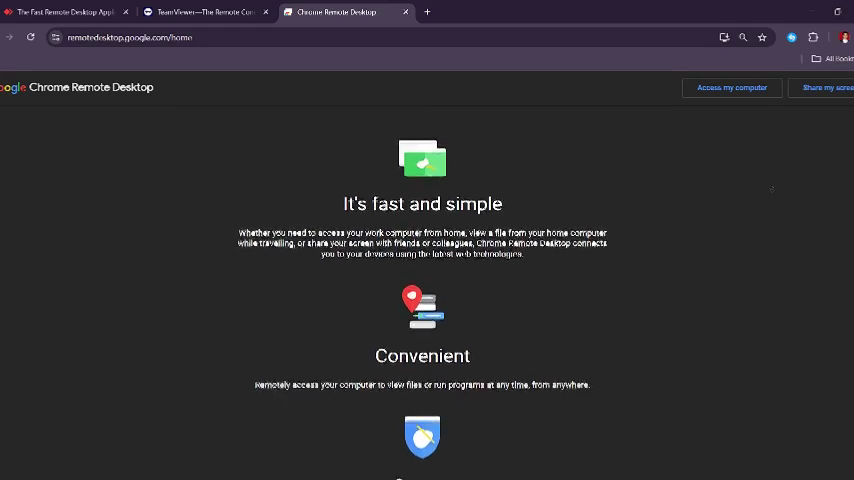
Step: Continue to the Convenient, Secure and Simple descriptions and open 'Access my computer'
{"action": "scroll", "scroll_direction": "down", "scroll_amount": 3}
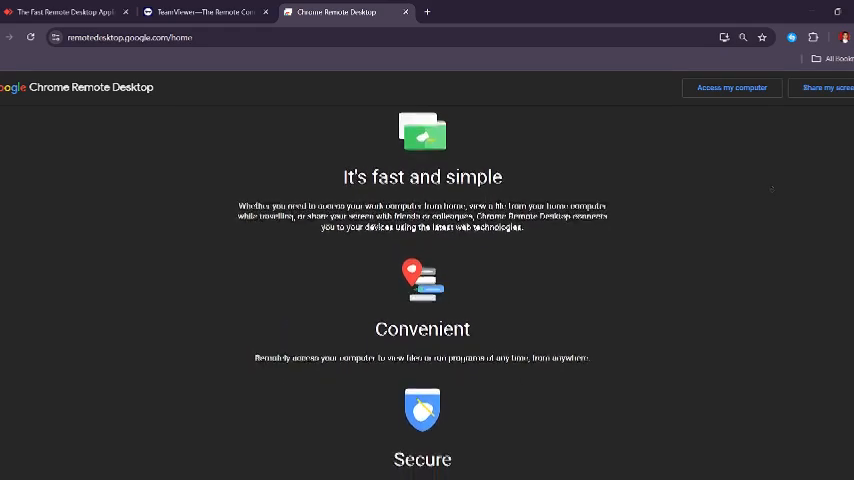
{"action": "scroll", "scroll_direction": "down", "scroll_amount": 3}
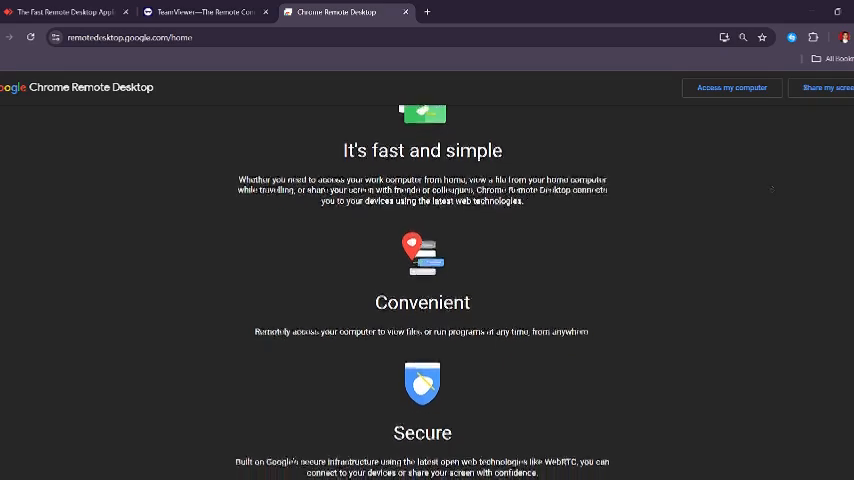
{"action": "scroll", "scroll_direction": "down", "scroll_amount": 3}
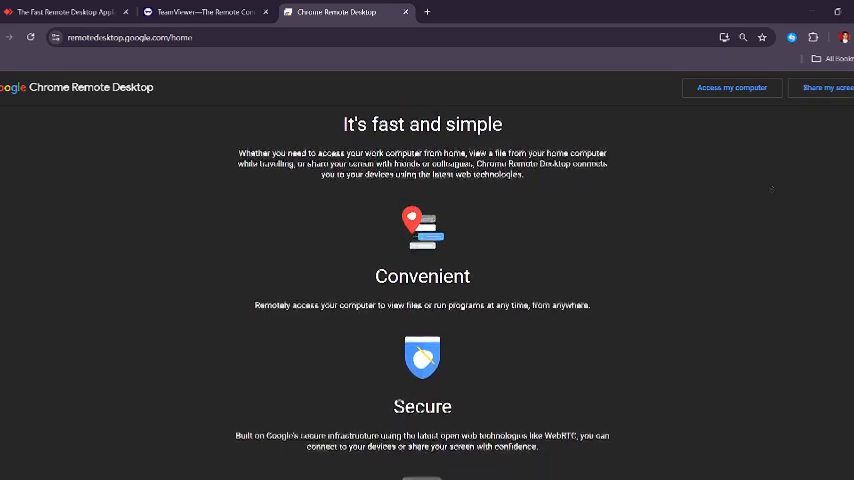
{"action": "scroll", "scroll_direction": "down", "scroll_amount": 3}
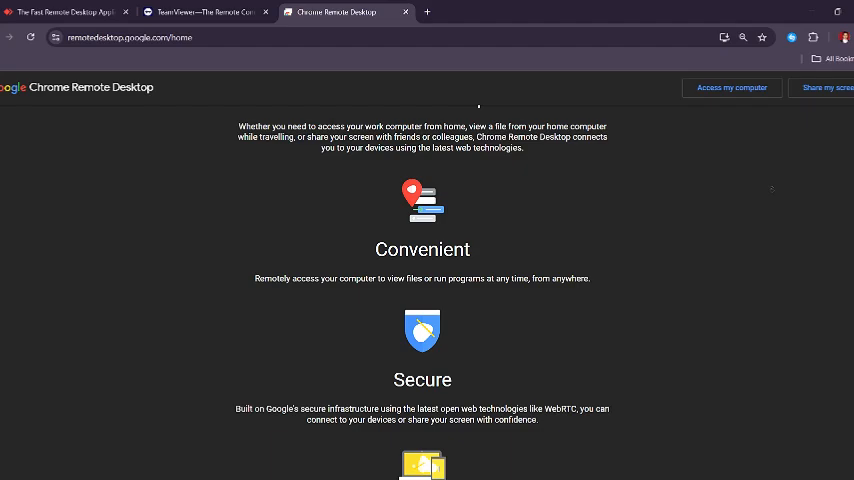
{"action": "scroll", "scroll_direction": "down", "scroll_amount": 3}
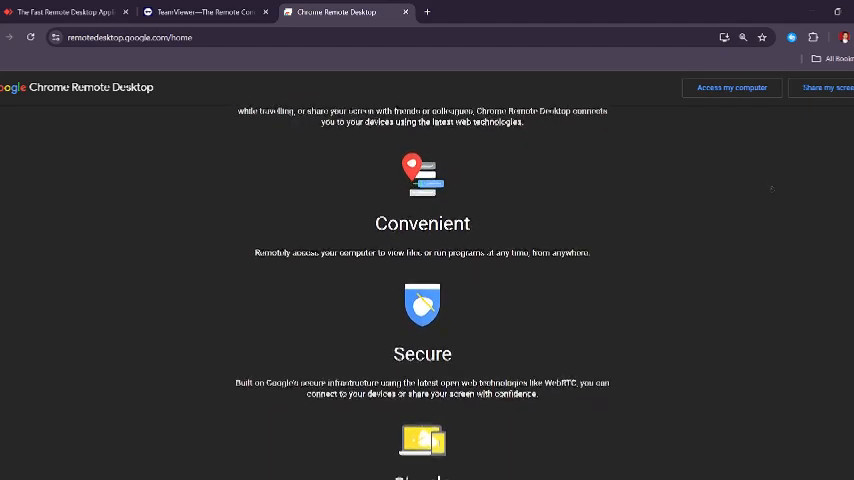
{"action": "scroll", "scroll_direction": "down", "scroll_amount": 3}
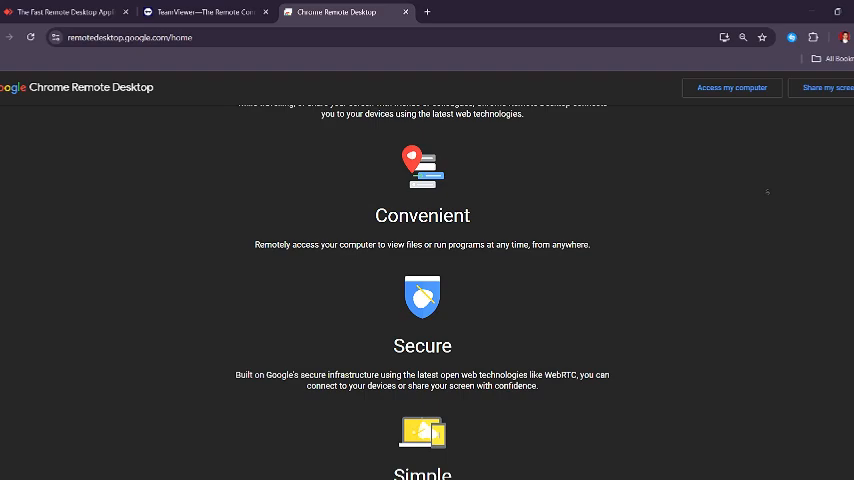
{"action": "scroll", "scroll_direction": "down", "scroll_amount": 3}
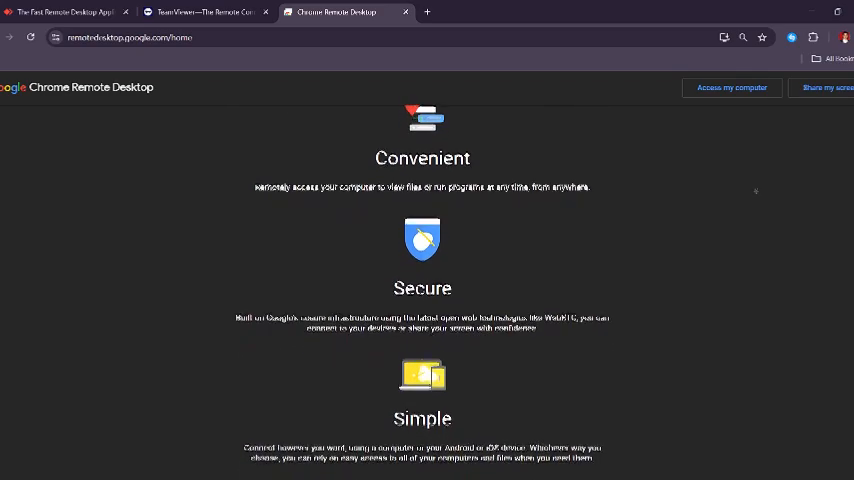
{"action": "scroll", "scroll_direction": "down", "scroll_amount": 3}
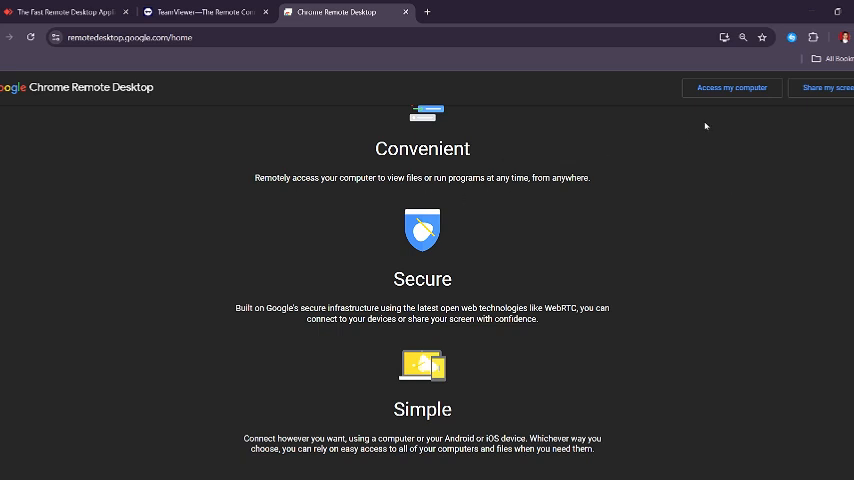
{"action": "left_click", "coordinate": [732, 88]}
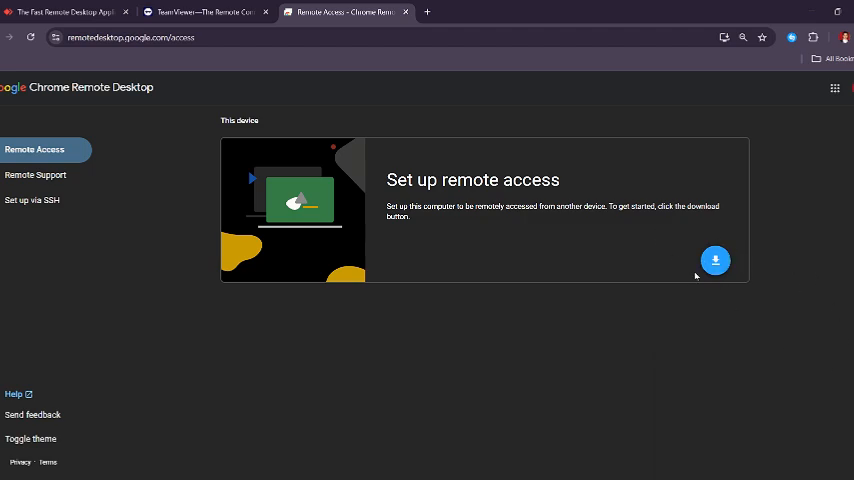
Step: In the web app, go to Remote Support and then the 'Set up via SSH' section
{"action": "left_click", "coordinate": [36, 174]}
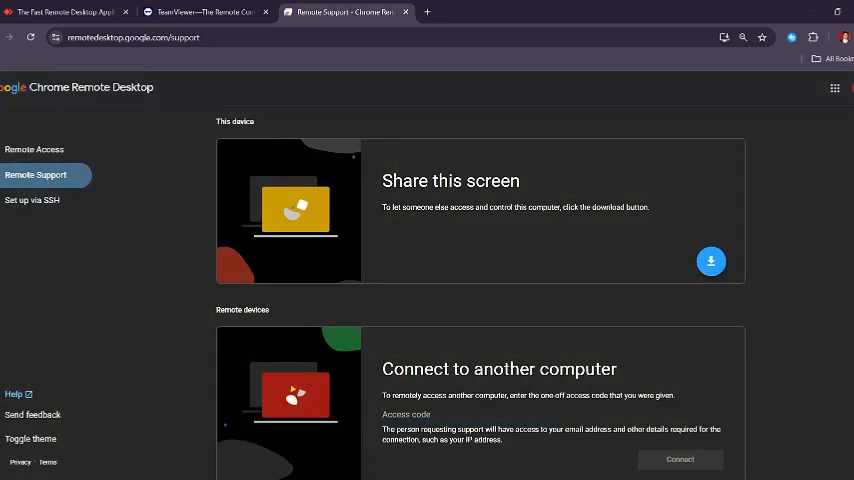
{"action": "scroll", "scroll_direction": "down", "scroll_amount": 3}
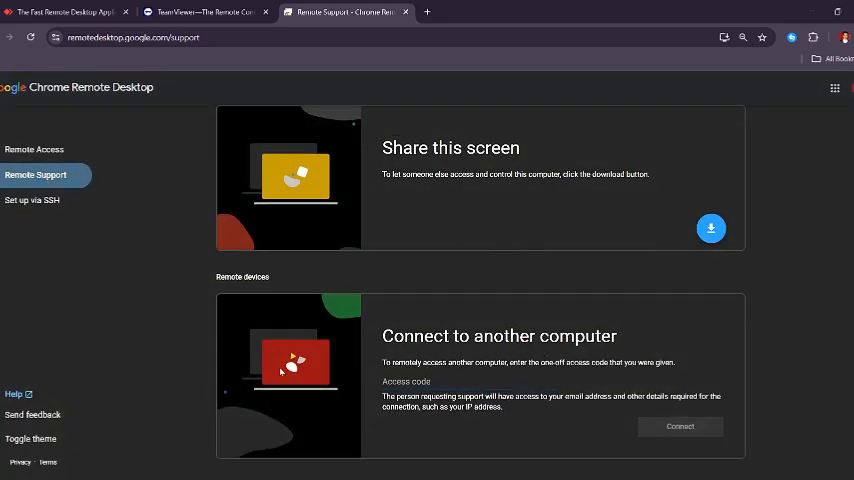
{"action": "mouse_move", "coordinate": [534, 362]}
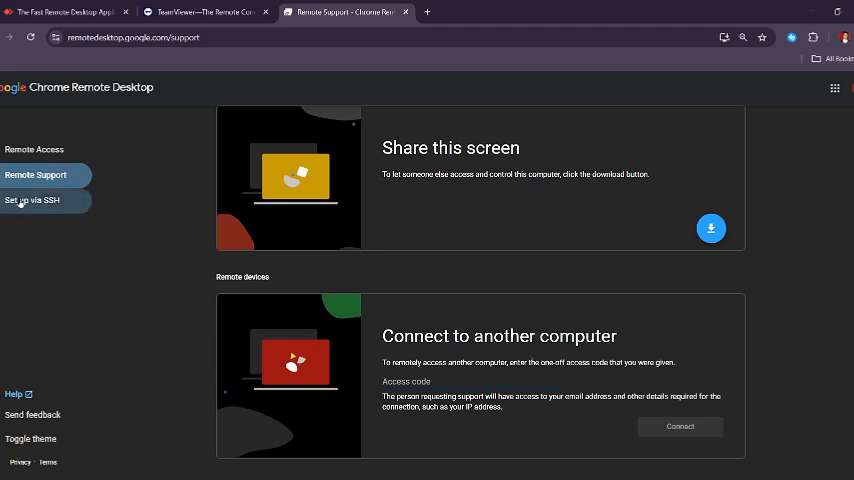
{"action": "left_click", "coordinate": [32, 200]}
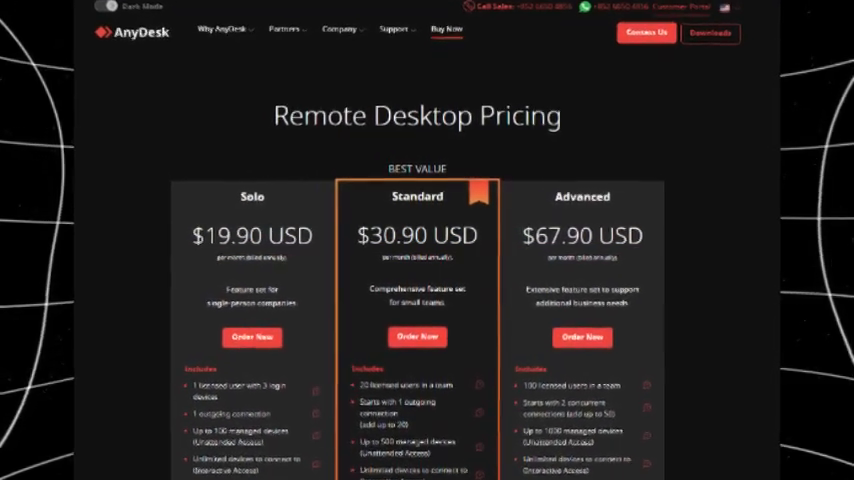
Step: Scroll AnyDesk's pricing page comparing the Solo, Standard and Advanced plans
{"action": "scroll", "scroll_direction": "down", "scroll_amount": 3}
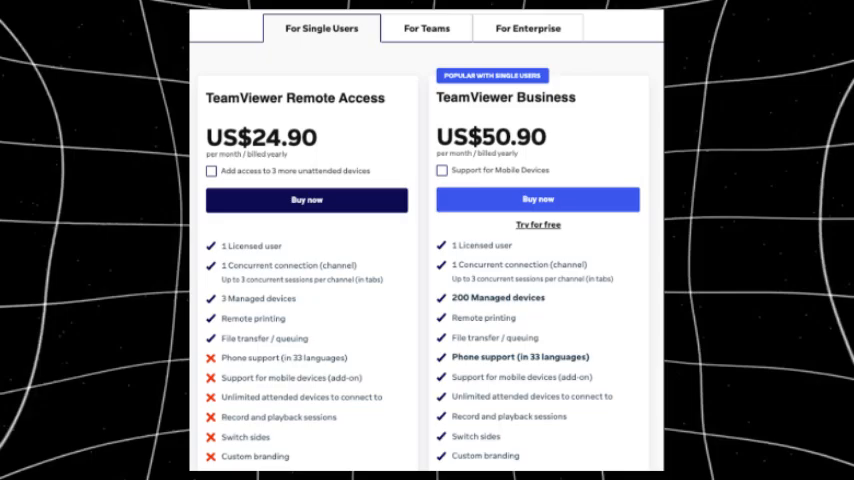
Step: Scroll the single-user plans down to Premium (US$102.90) and Corporate (US$206.90)
{"action": "scroll", "scroll_direction": "down", "scroll_amount": 3}
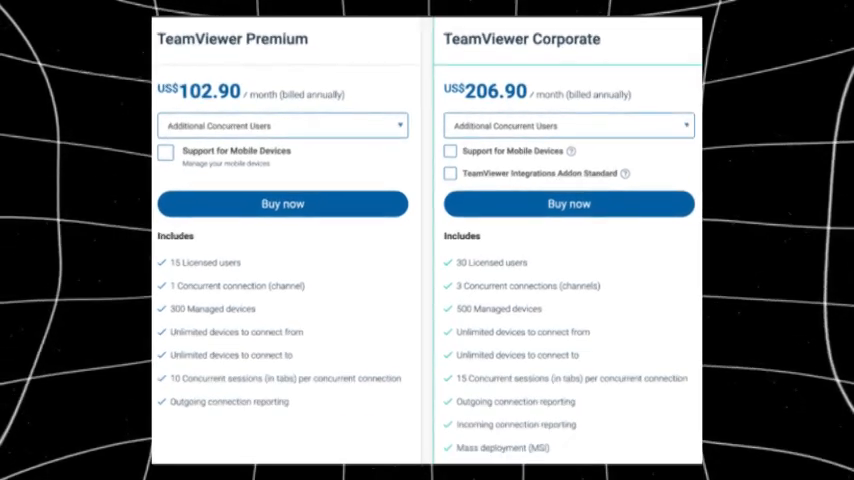
{"action": "scroll", "scroll_direction": "down", "scroll_amount": 3}
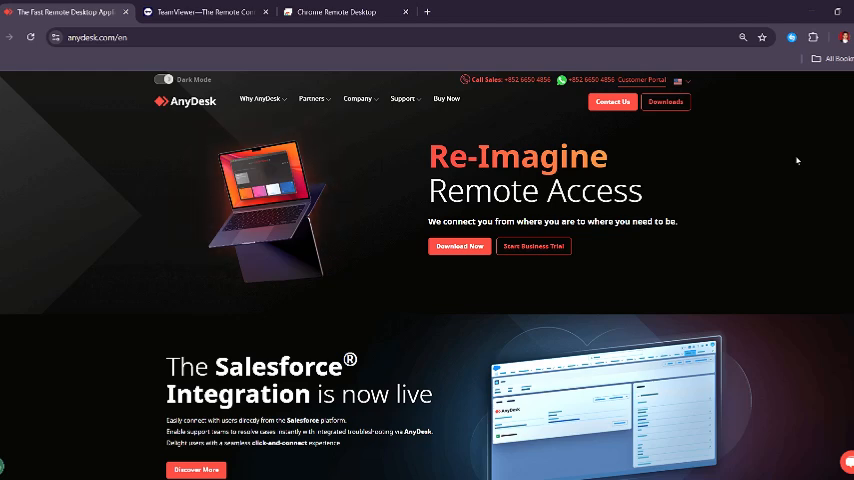
{"action": "mouse_move", "coordinate": [676, 416]}
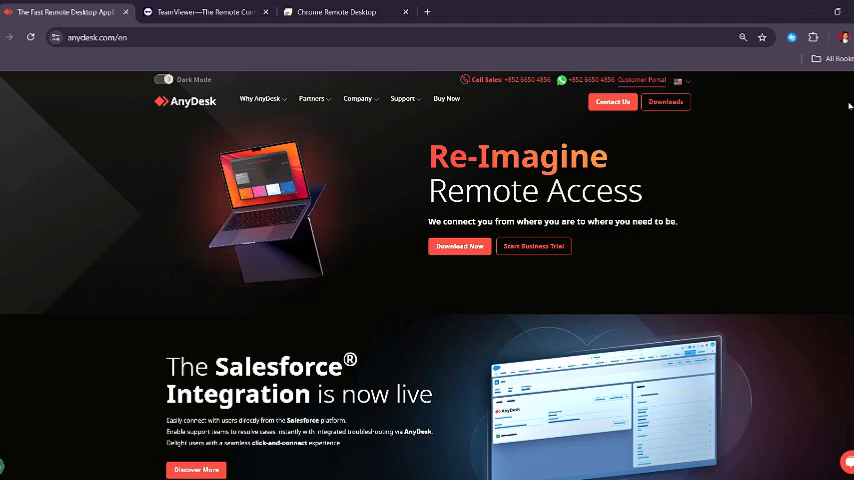
Step: Switch from the AnyDesk home page to the already-open TeamViewer site
{"action": "left_click", "coordinate": [210, 12]}
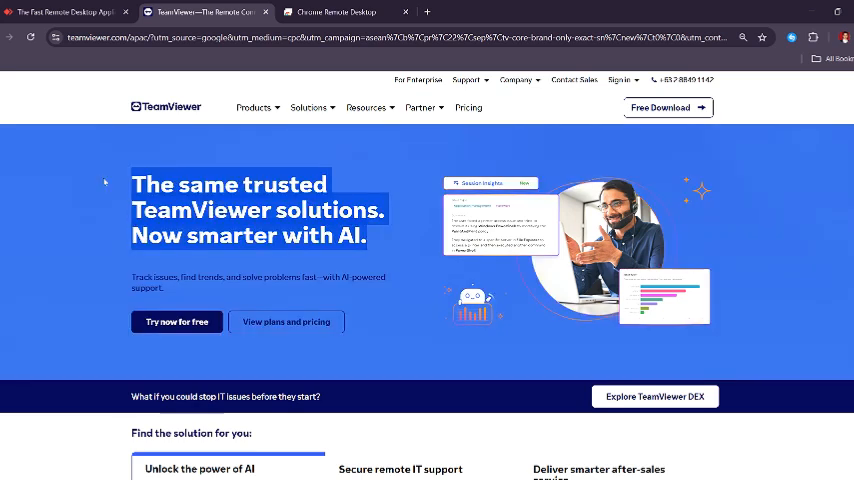
Step: Scroll the TeamViewer home page from the AI hero banner down to 'Find the solution for you'
{"action": "scroll", "scroll_direction": "down", "scroll_amount": 3}
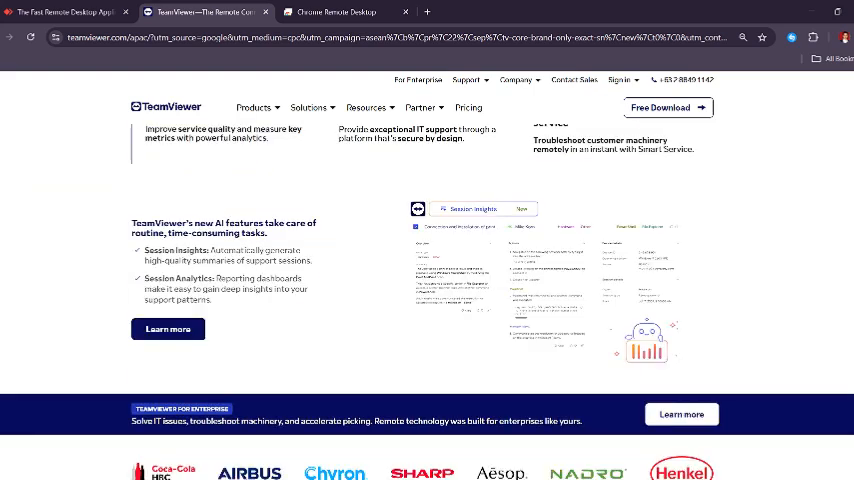
{"action": "scroll", "scroll_direction": "up", "scroll_amount": 3}
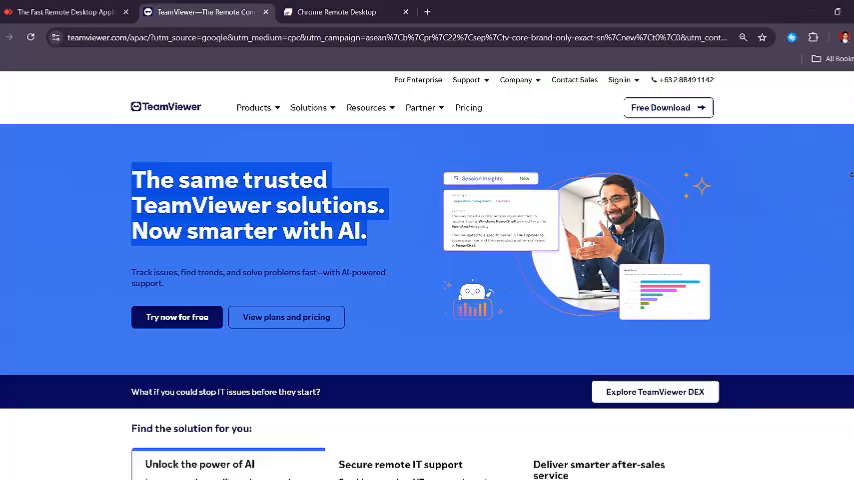
{"action": "scroll", "scroll_direction": "down", "scroll_amount": 3}
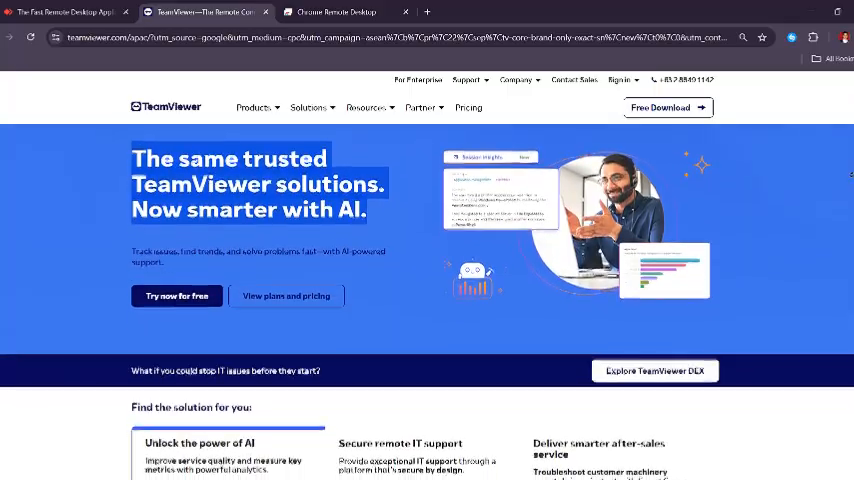
{"action": "scroll", "scroll_direction": "down", "scroll_amount": 3}
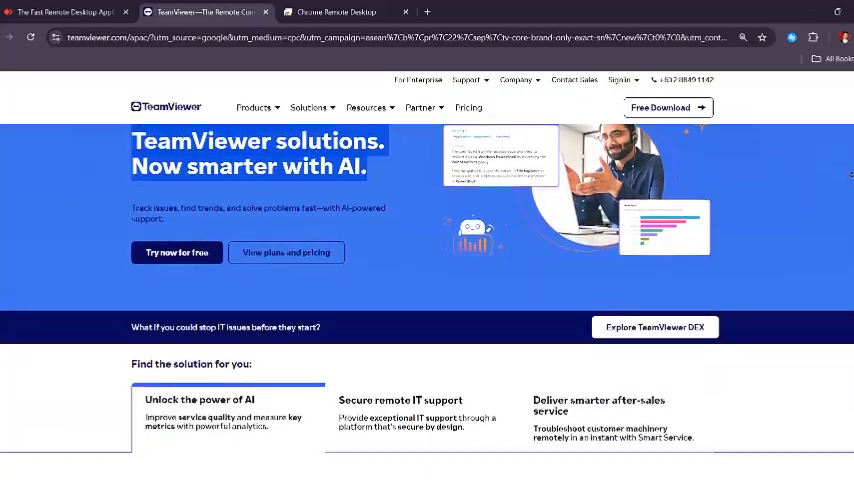
{"action": "scroll", "scroll_direction": "down", "scroll_amount": 3}
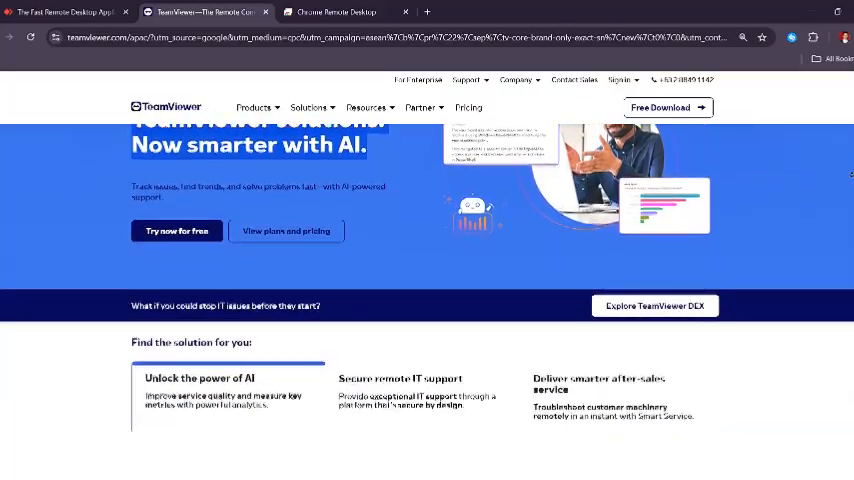
{"action": "scroll", "scroll_direction": "down", "scroll_amount": 3}
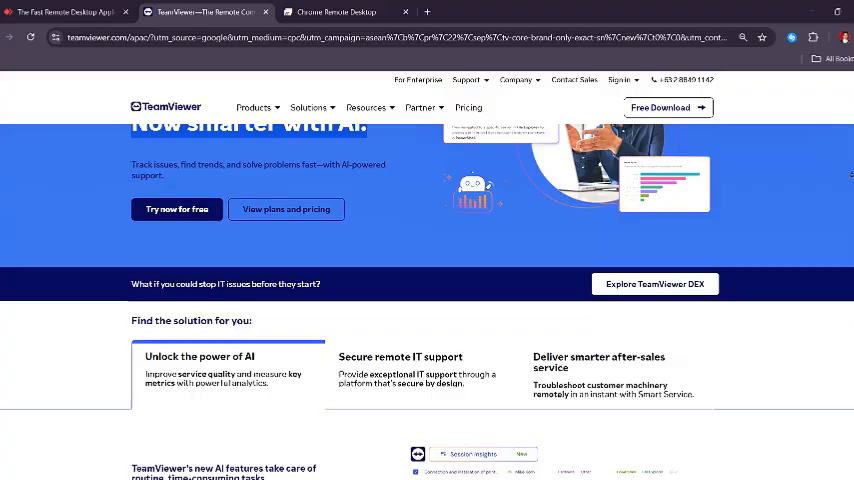
{"action": "scroll", "scroll_direction": "down", "scroll_amount": 3}
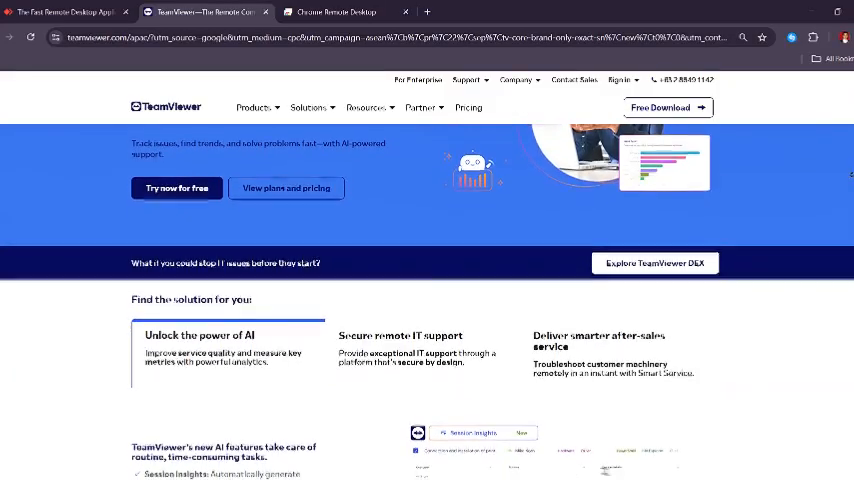